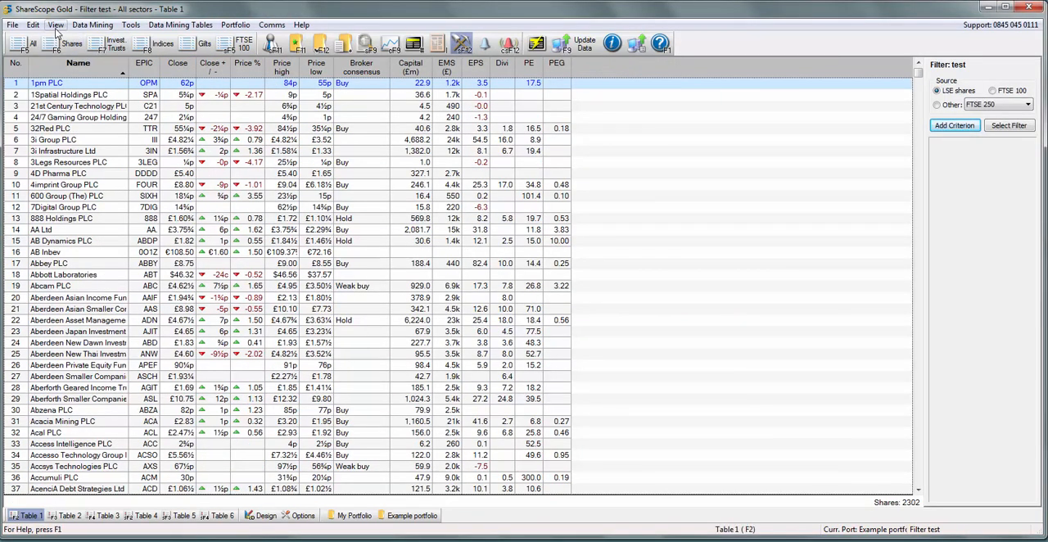
# Open the View menu before switching to ShareScope Pro's Main Layout
pyautogui.click(56, 25)
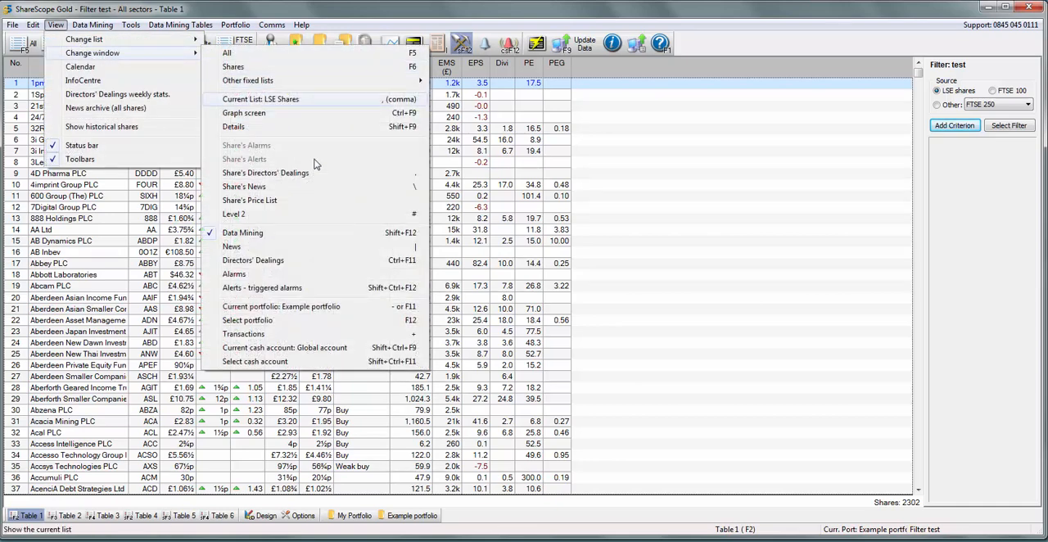
pyautogui.moveTo(302, 238)
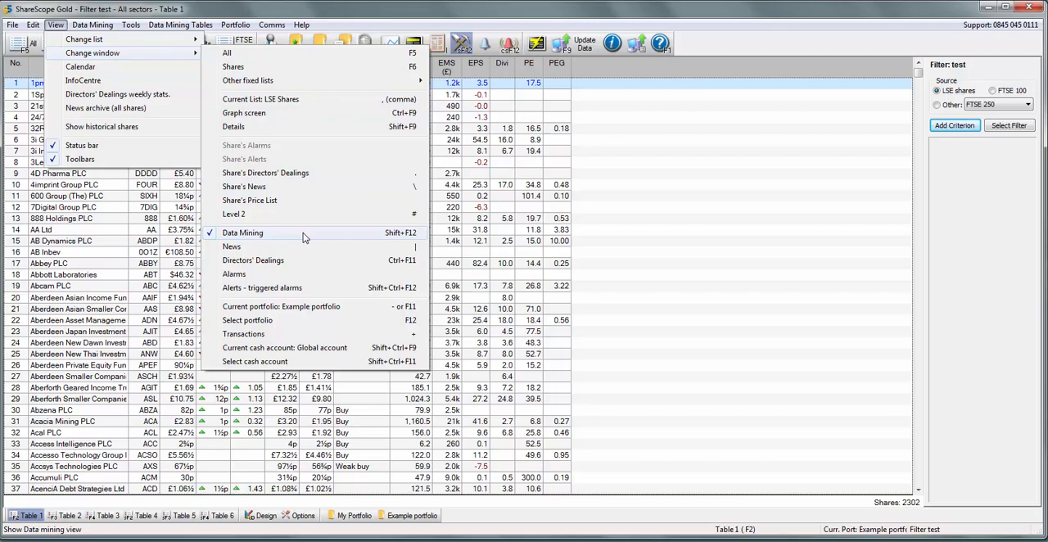
pyautogui.moveTo(303, 238)
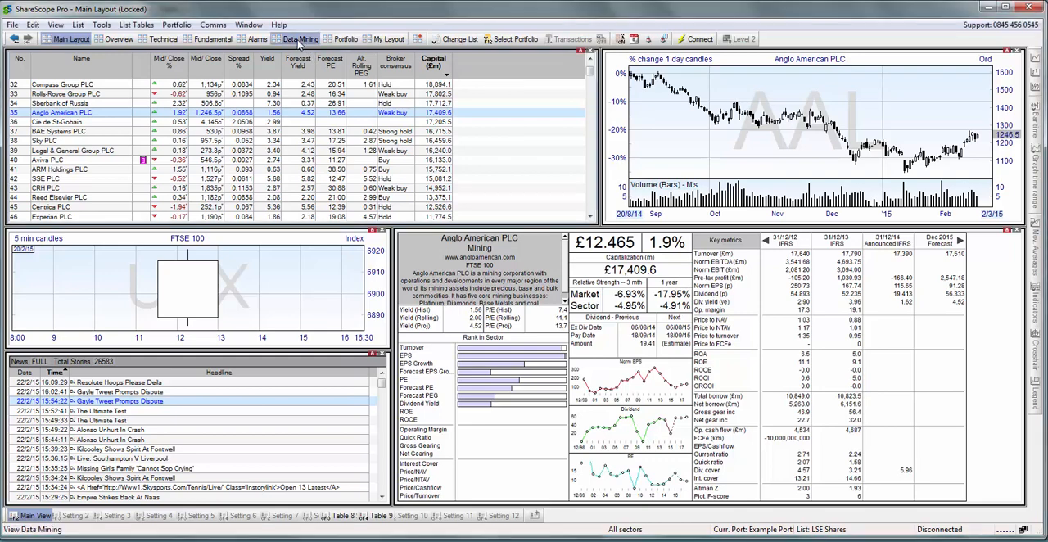
# Browse the Data Mining and My Layout tabs, checking the empty layout's context menu
pyautogui.click(299, 39)
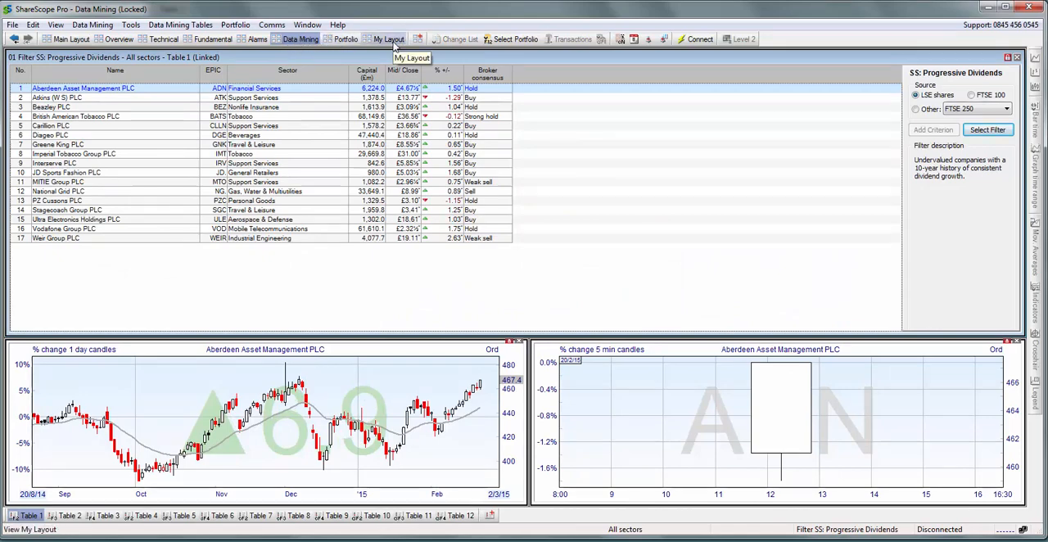
pyautogui.click(390, 39)
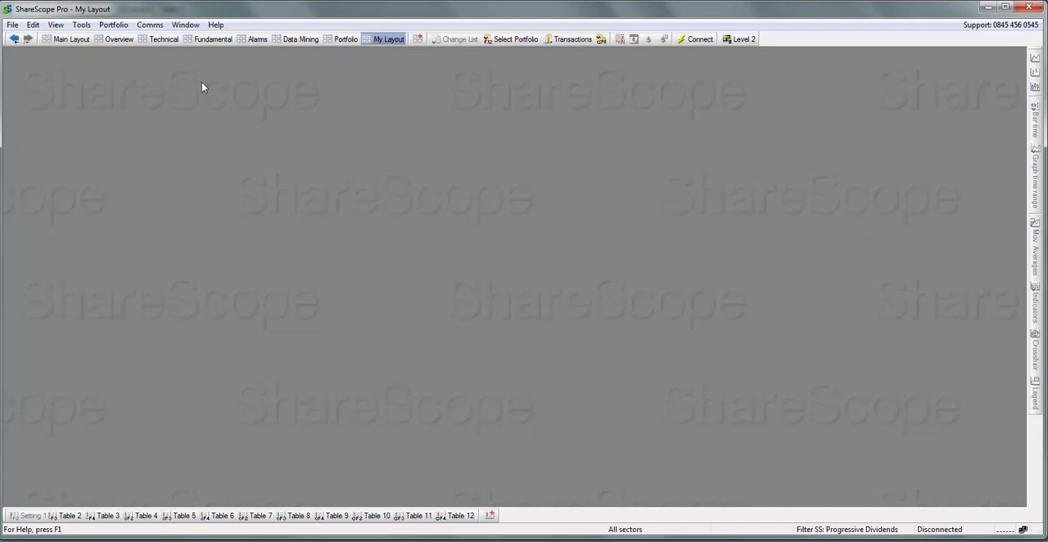
pyautogui.rightClick(203, 86)
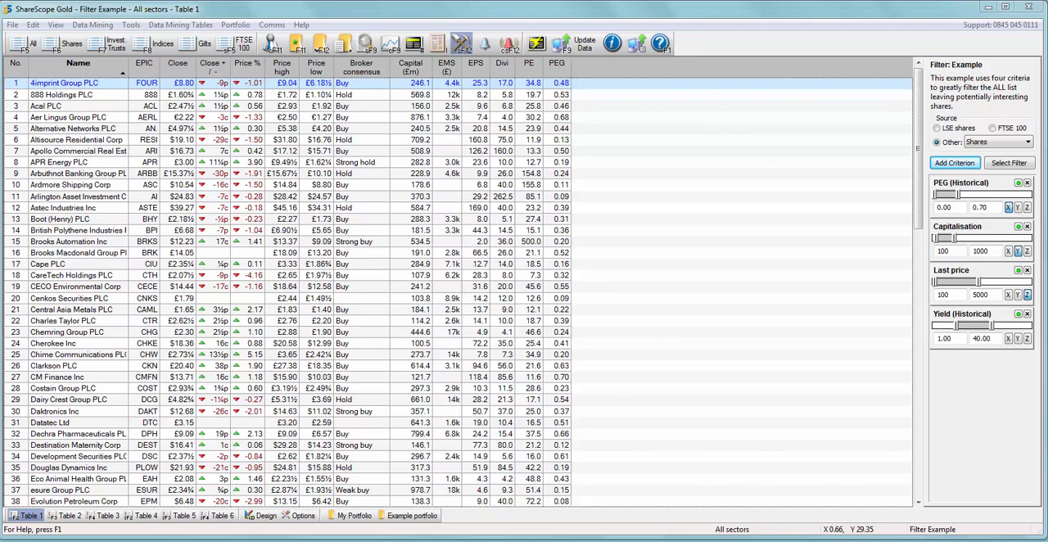
pyautogui.moveTo(859, 452)
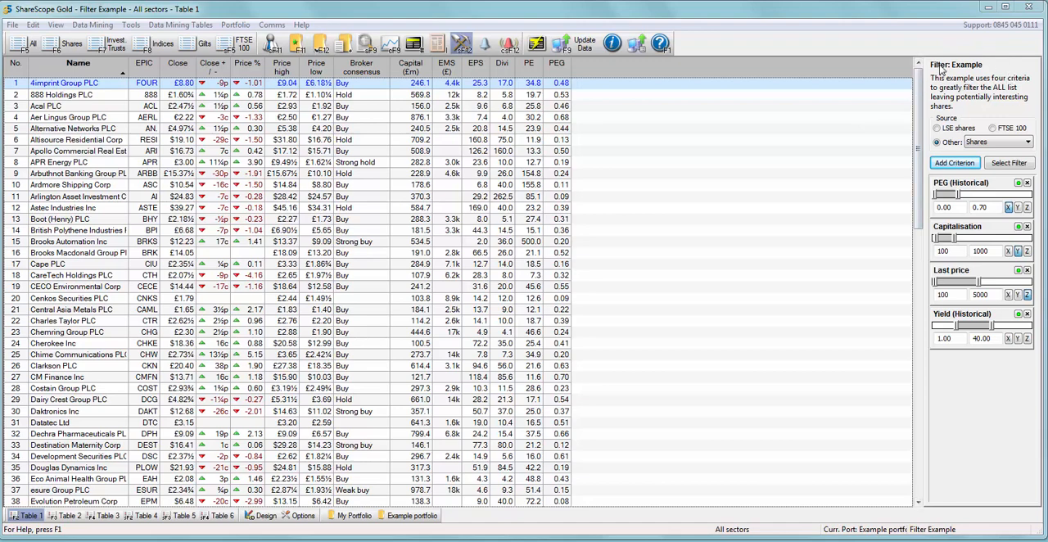
pyautogui.moveTo(946, 85)
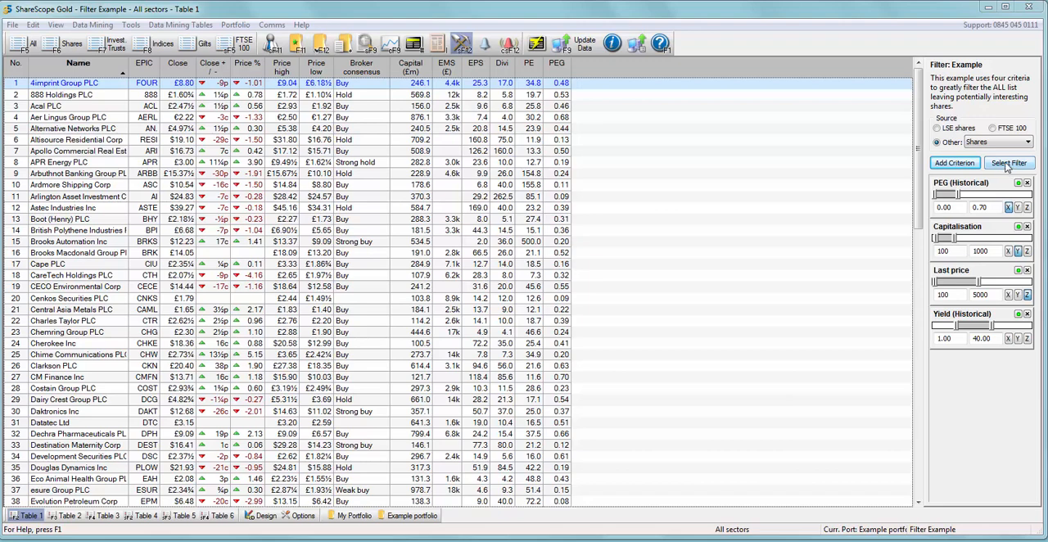
# Create a new empty filter named test from the Select Filter list
pyautogui.click(1009, 162)
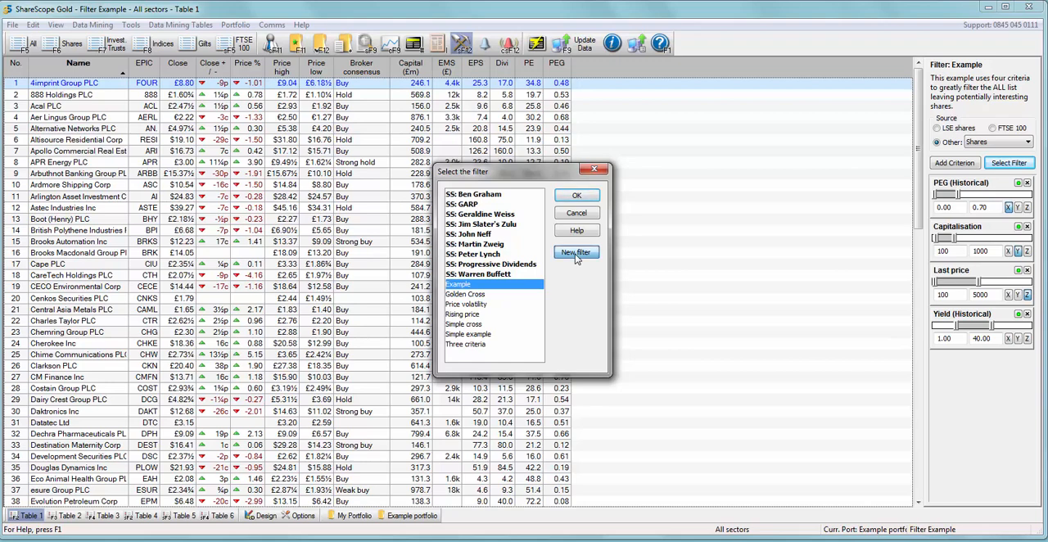
pyautogui.click(577, 252)
pyautogui.write('test')
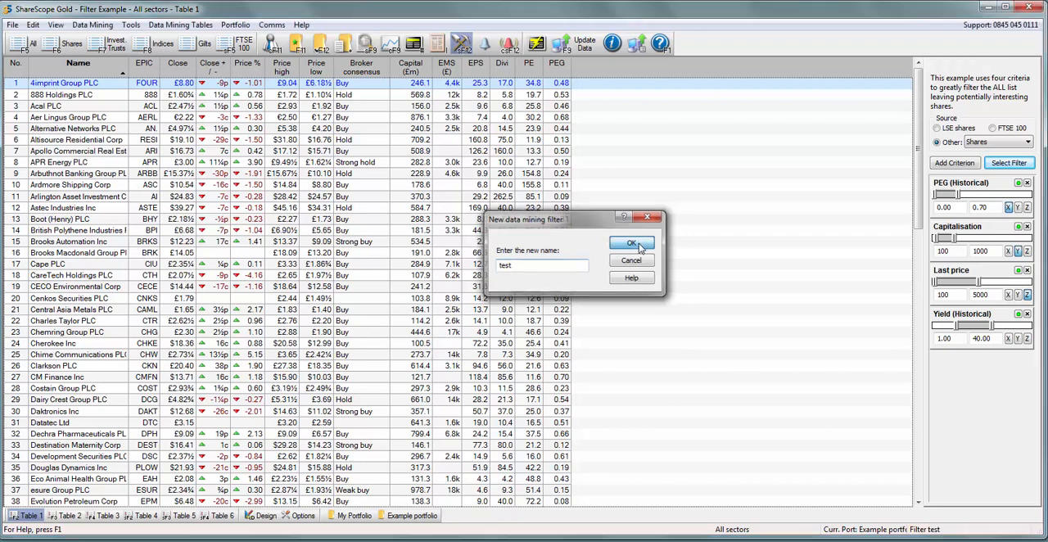
pyautogui.click(630, 246)
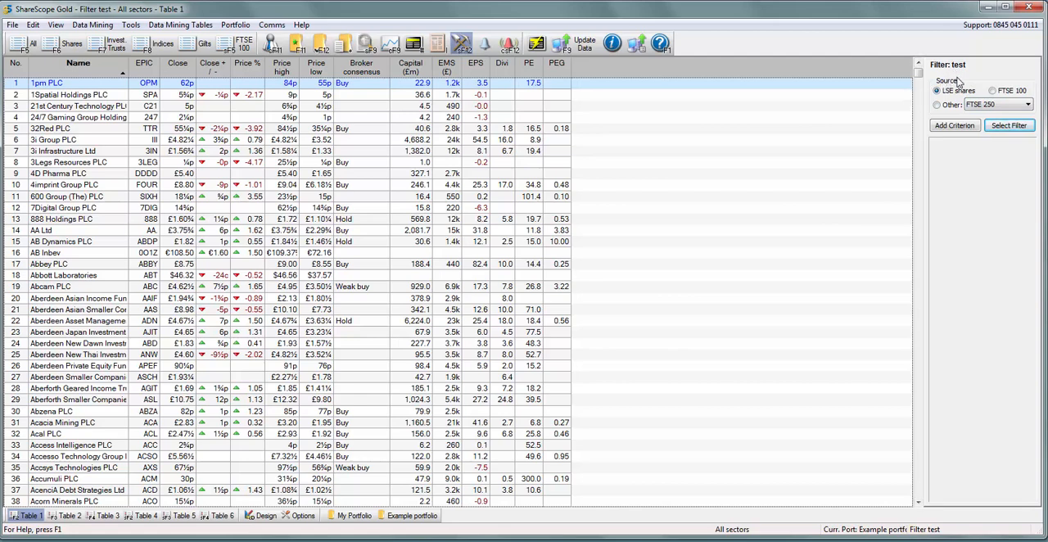
pyautogui.moveTo(989, 82)
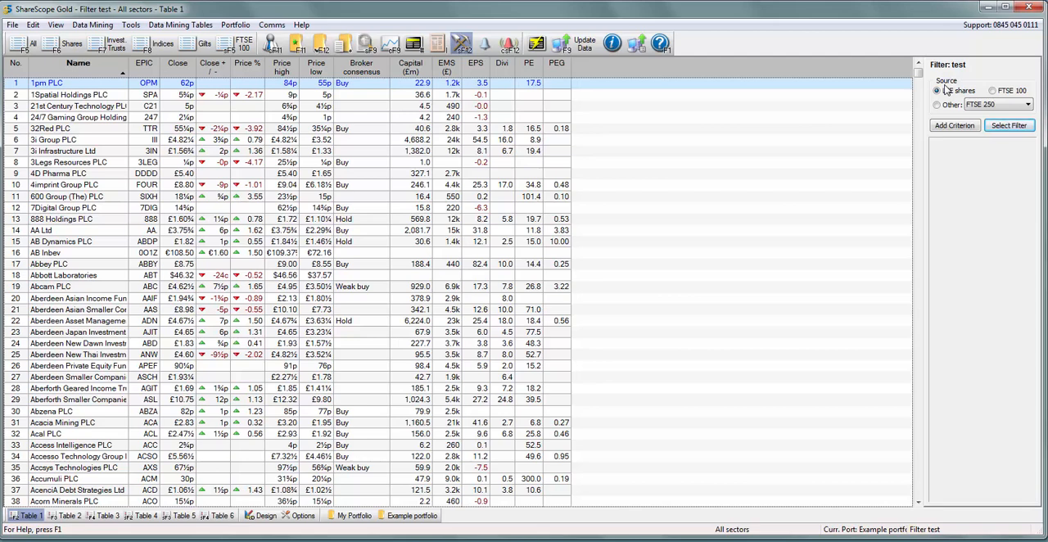
pyautogui.click(938, 90)
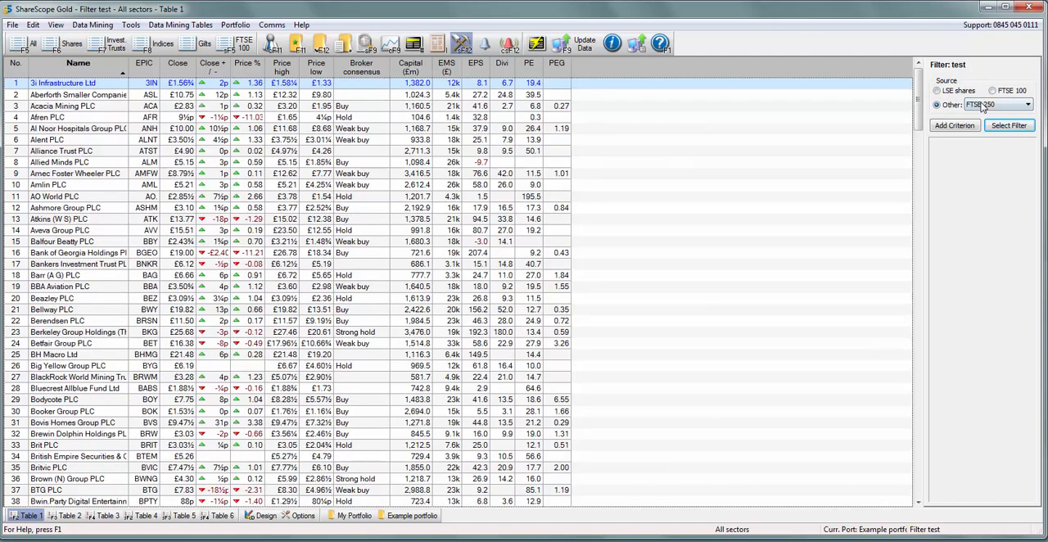
pyautogui.click(1028, 105)
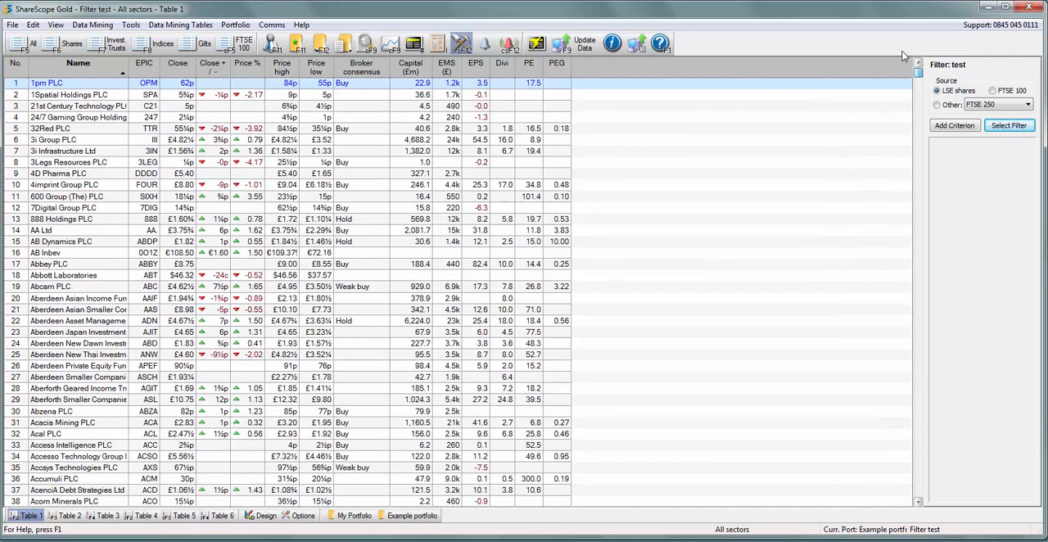
pyautogui.moveTo(475, 207)
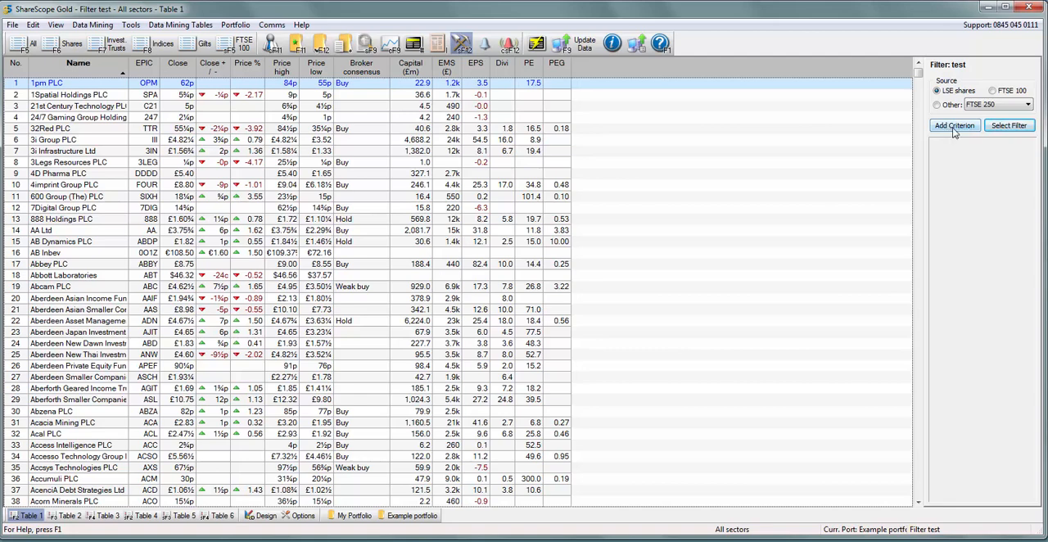
# Start a new criterion and settle on the Headline ratios, results and forecasts category
pyautogui.click(952, 124)
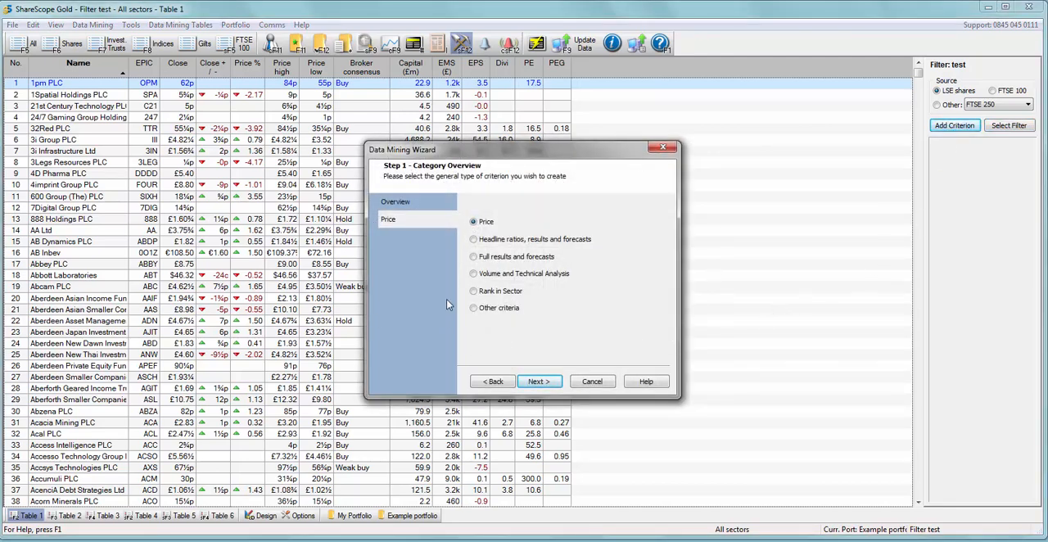
pyautogui.moveTo(537, 291)
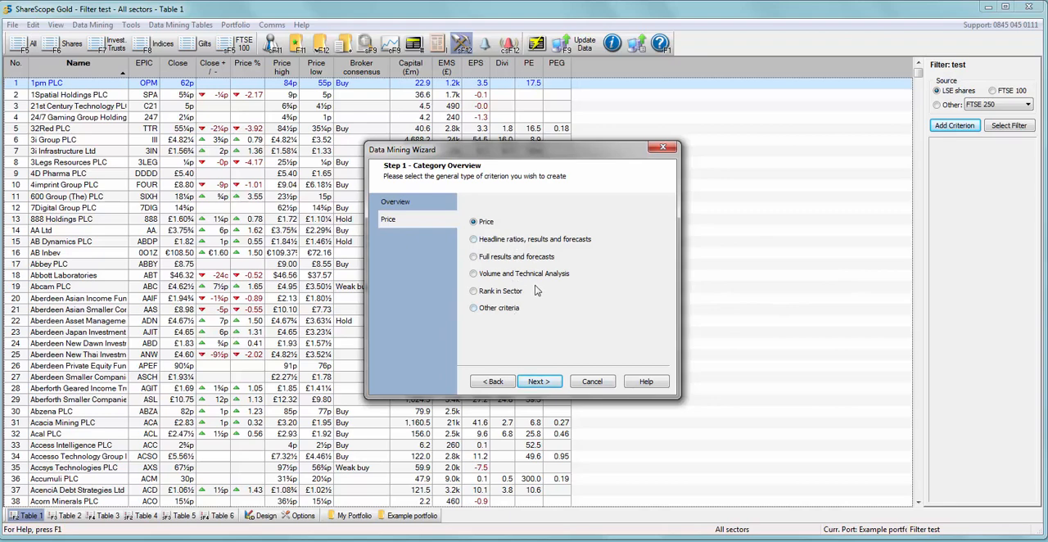
pyautogui.moveTo(642, 309)
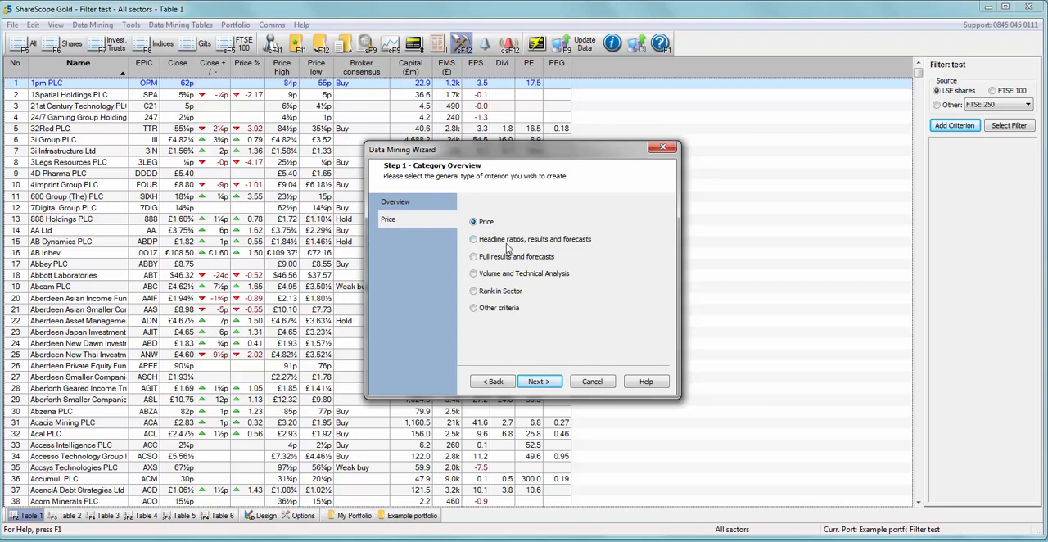
pyautogui.click(471, 239)
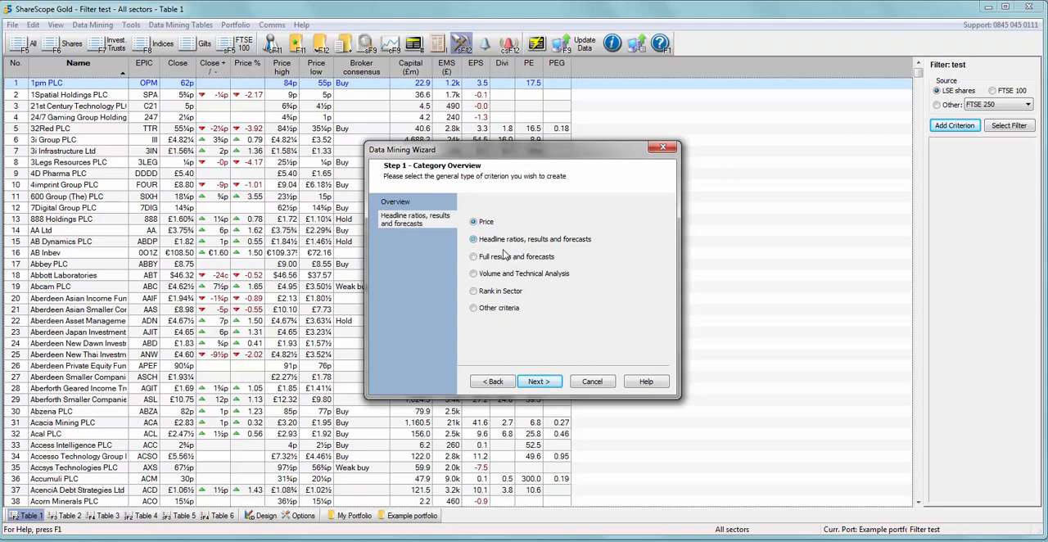
pyautogui.click(471, 255)
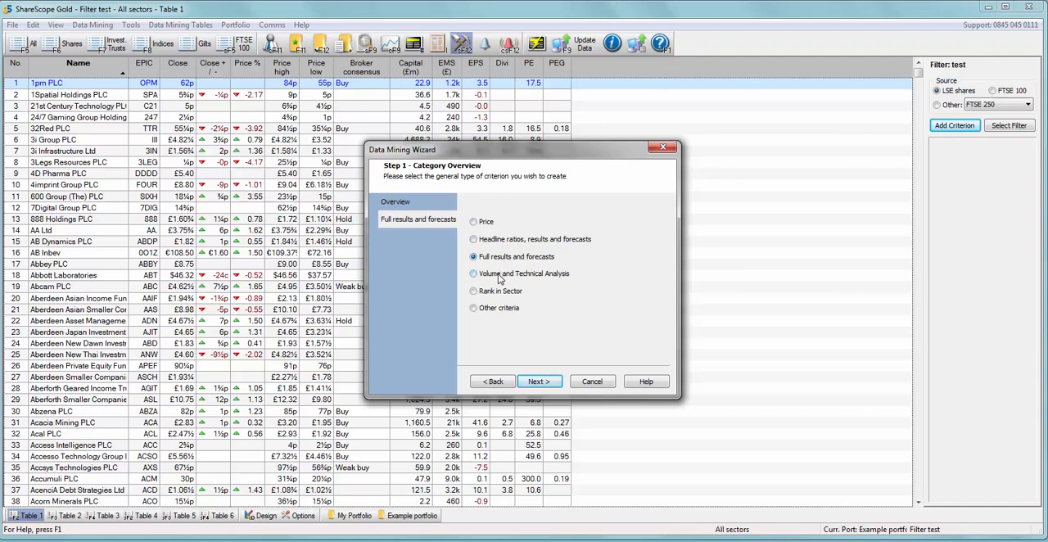
pyautogui.click(472, 274)
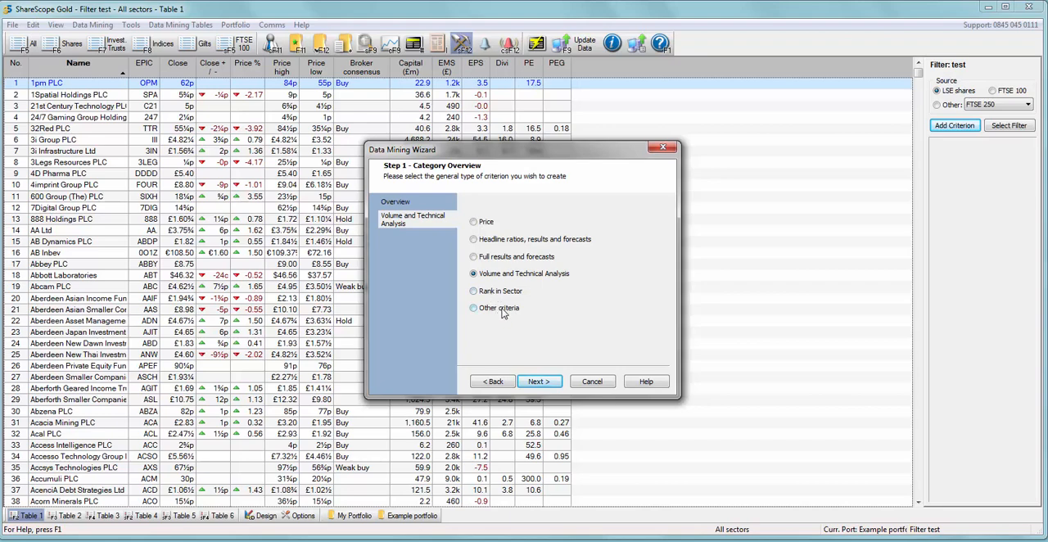
pyautogui.moveTo(501, 213)
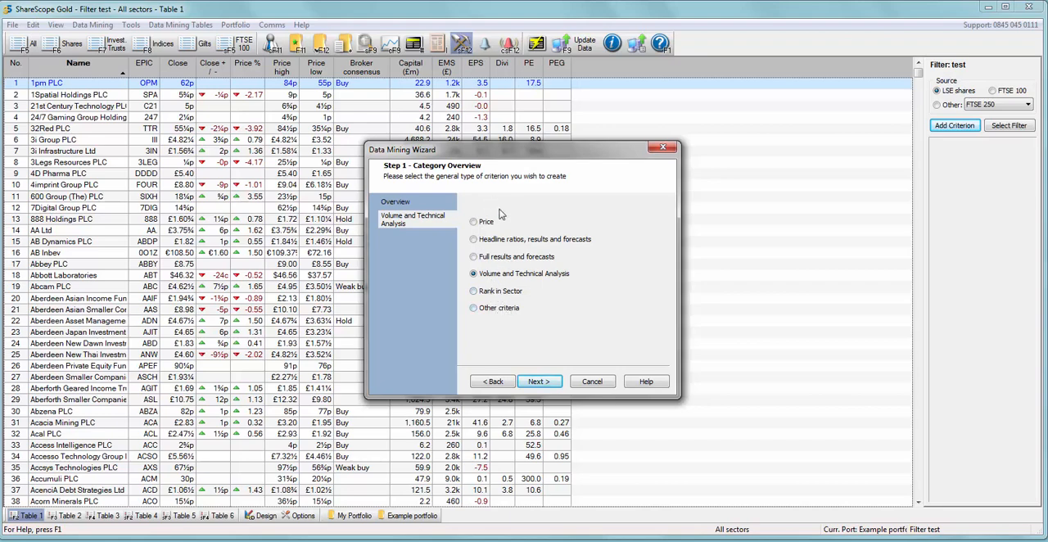
pyautogui.moveTo(527, 263)
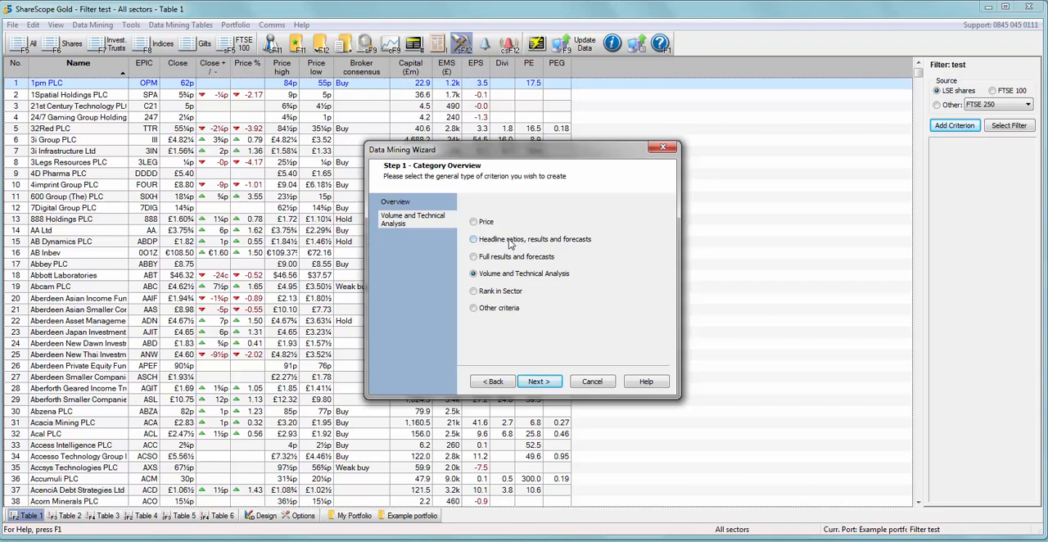
pyautogui.click(473, 239)
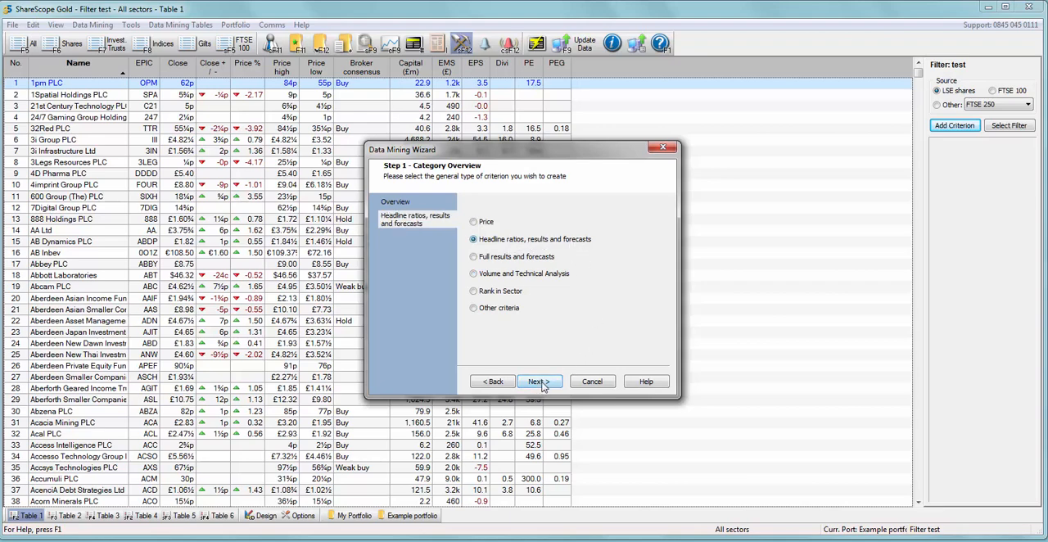
# Choose Yield on a historical result basis and finish the criterion wizard
pyautogui.click(537, 380)
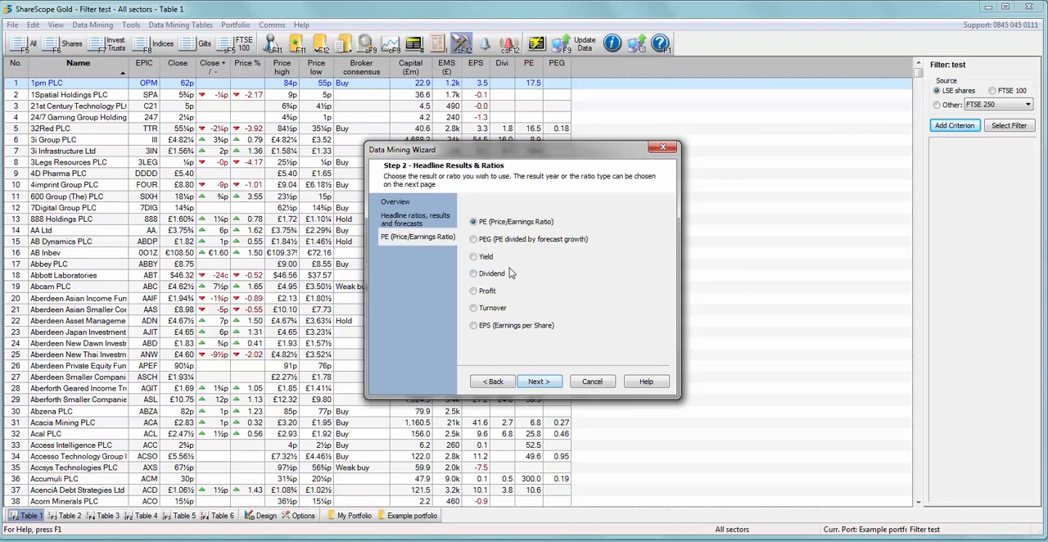
pyautogui.click(473, 255)
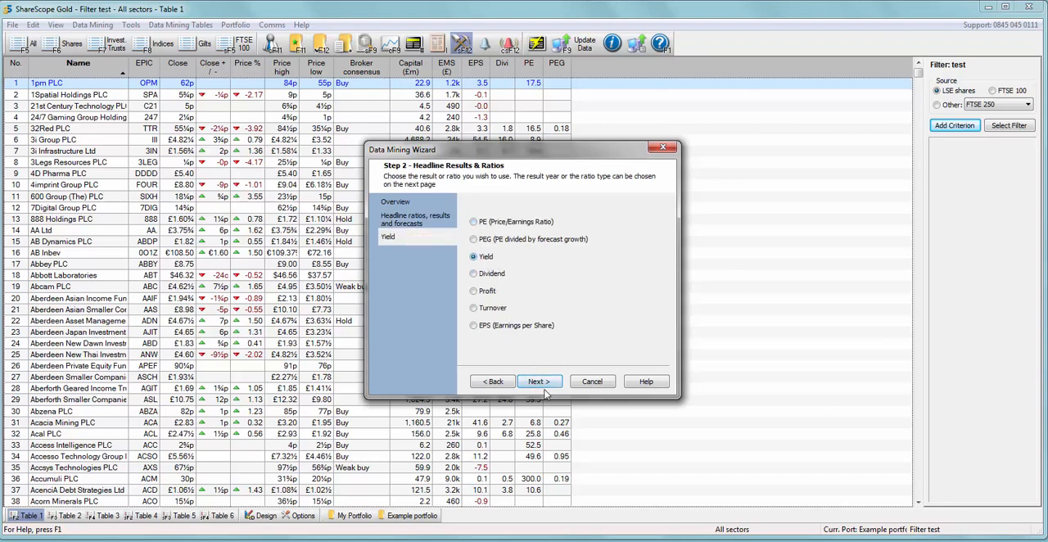
pyautogui.click(539, 380)
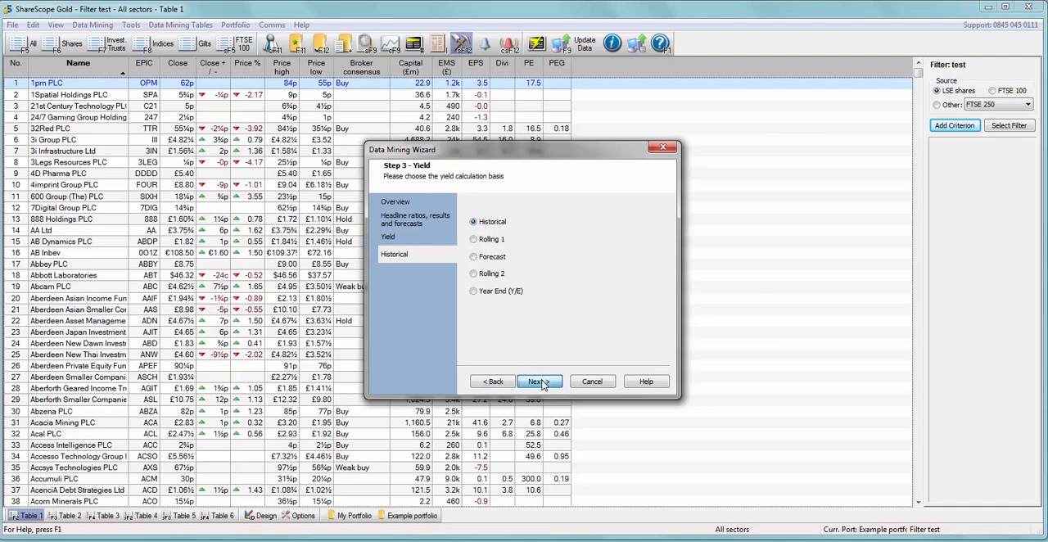
pyautogui.click(537, 380)
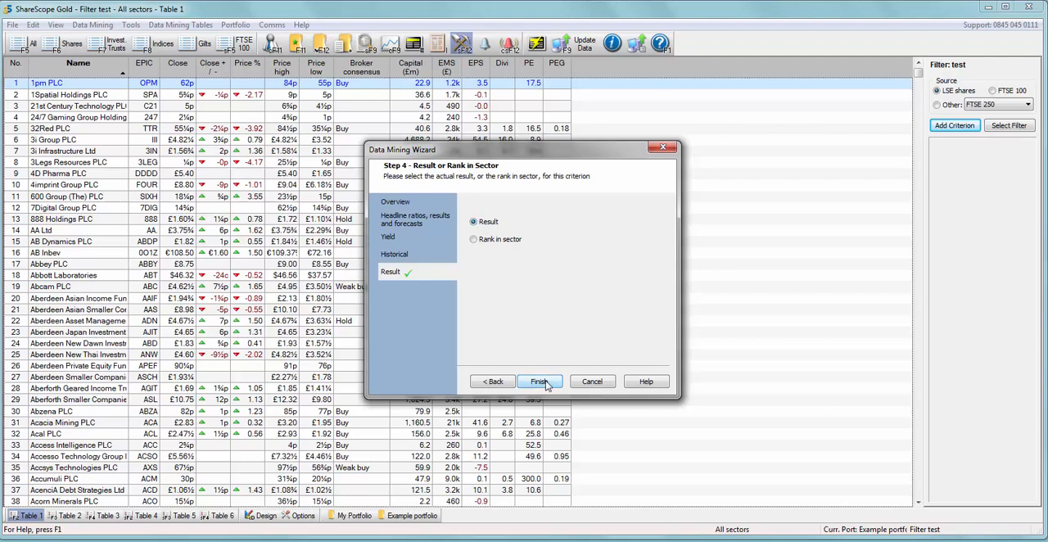
pyautogui.click(538, 381)
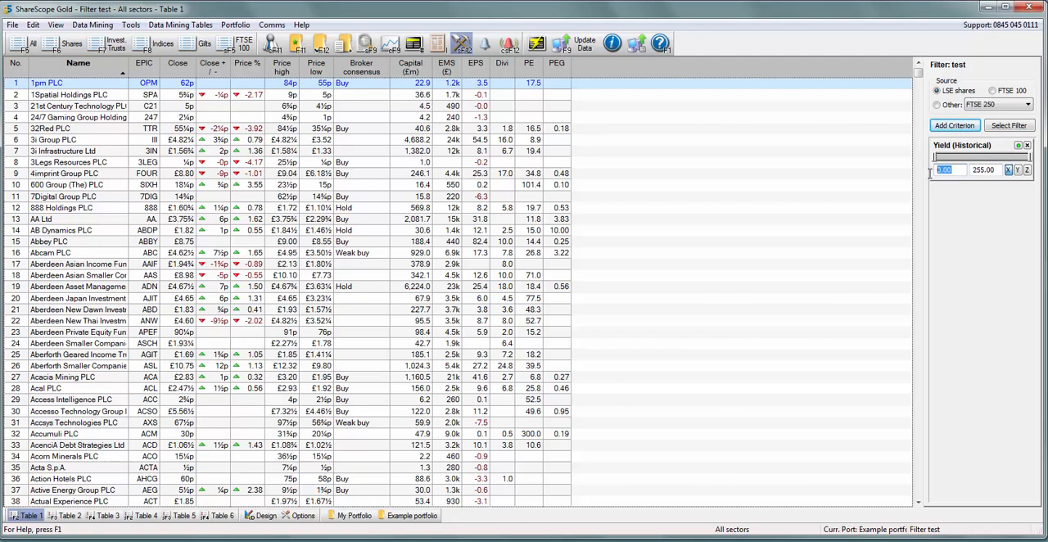
# Set the historical yield criterion minimum to 4 with a maximum of 8
pyautogui.click(946, 170)
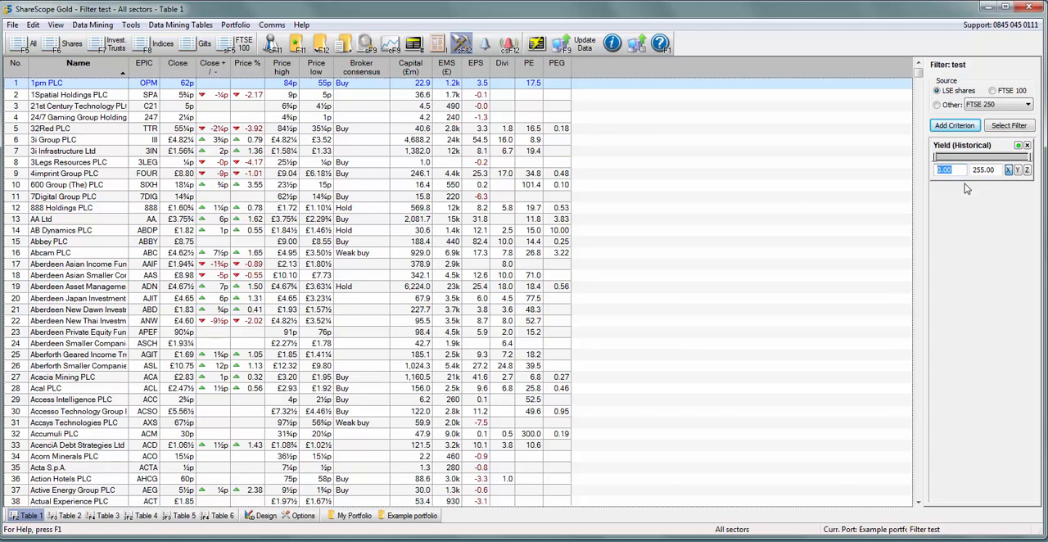
pyautogui.write('4')
pyautogui.click(987, 168)
pyautogui.write('8')
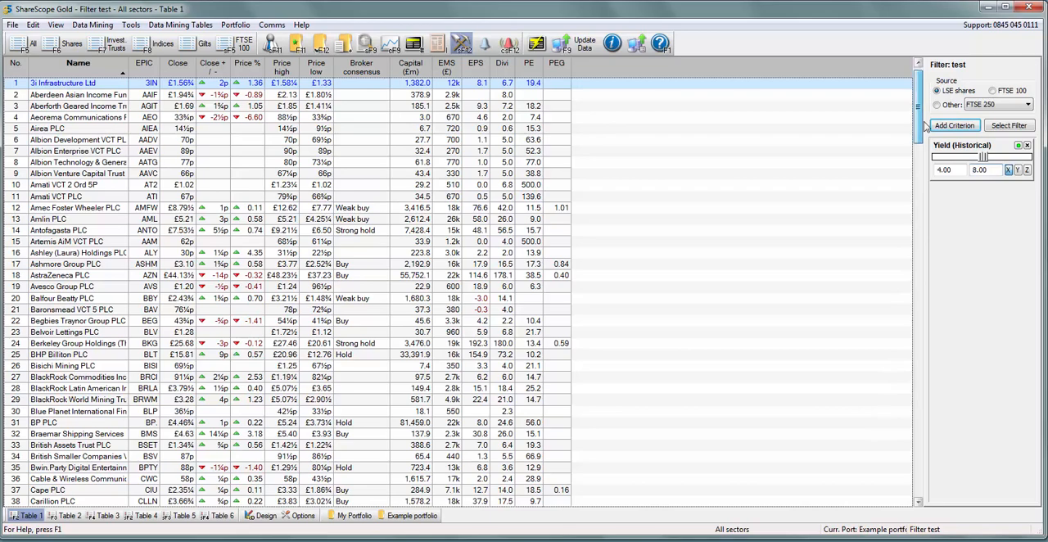
pyautogui.scroll(-3)
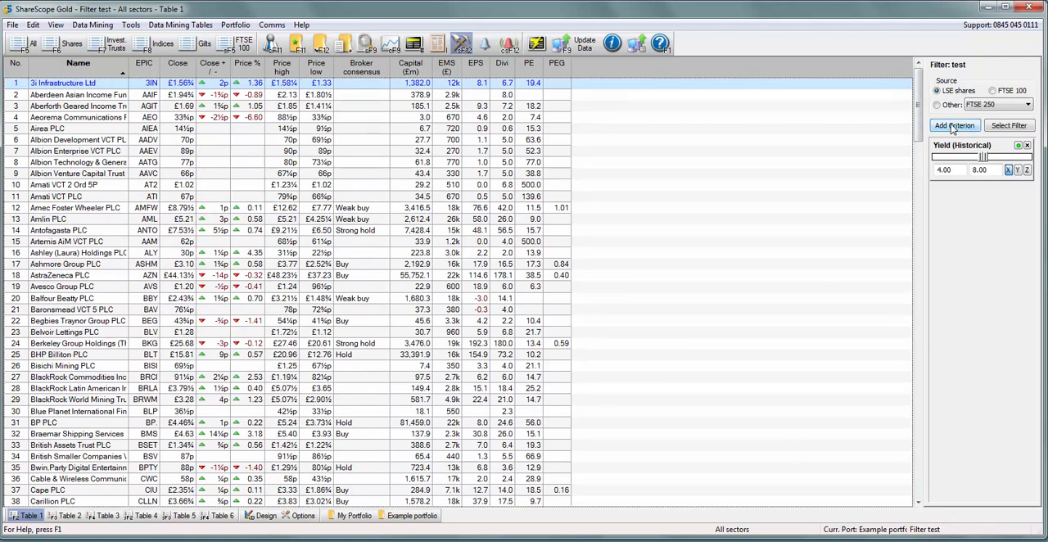
# Add a forecast-based Yield criterion via the wizard, dismissing the Find a share box
pyautogui.click(953, 124)
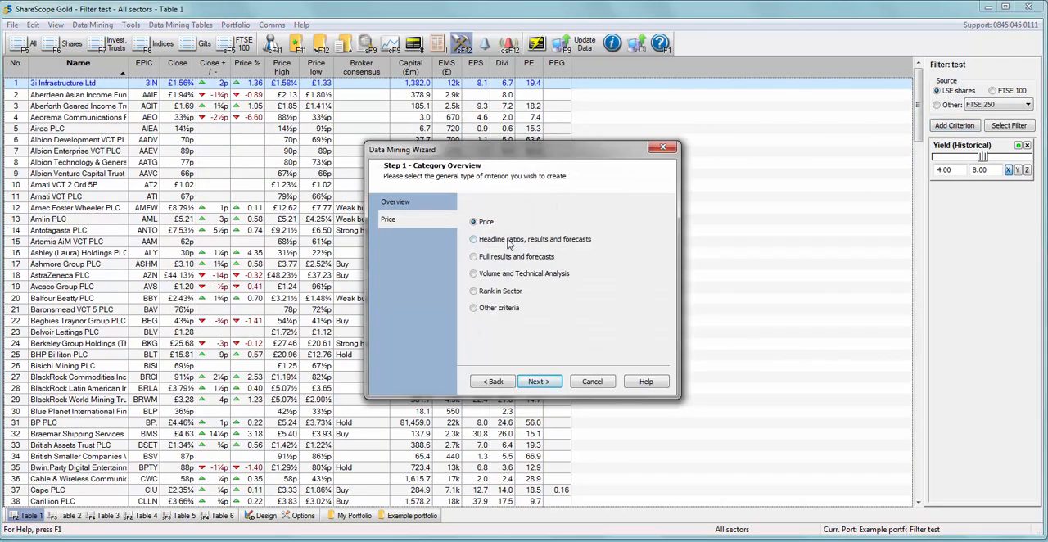
pyautogui.click(471, 239)
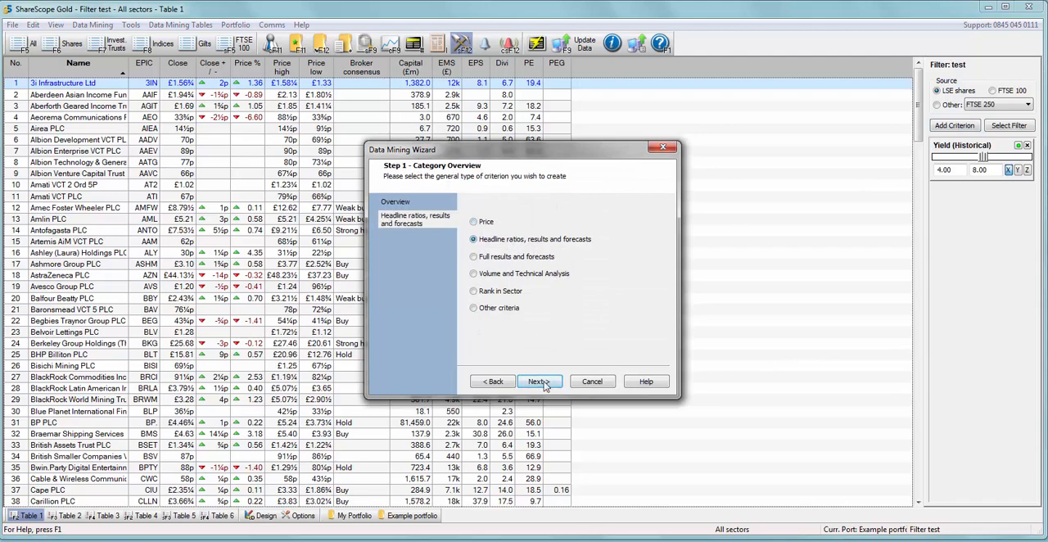
pyautogui.click(537, 380)
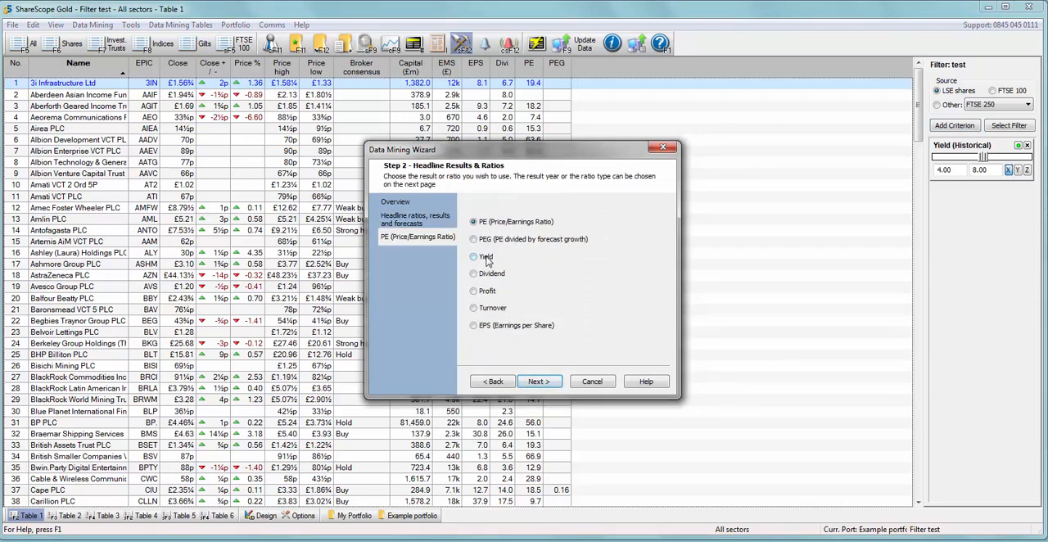
pyautogui.click(536, 380)
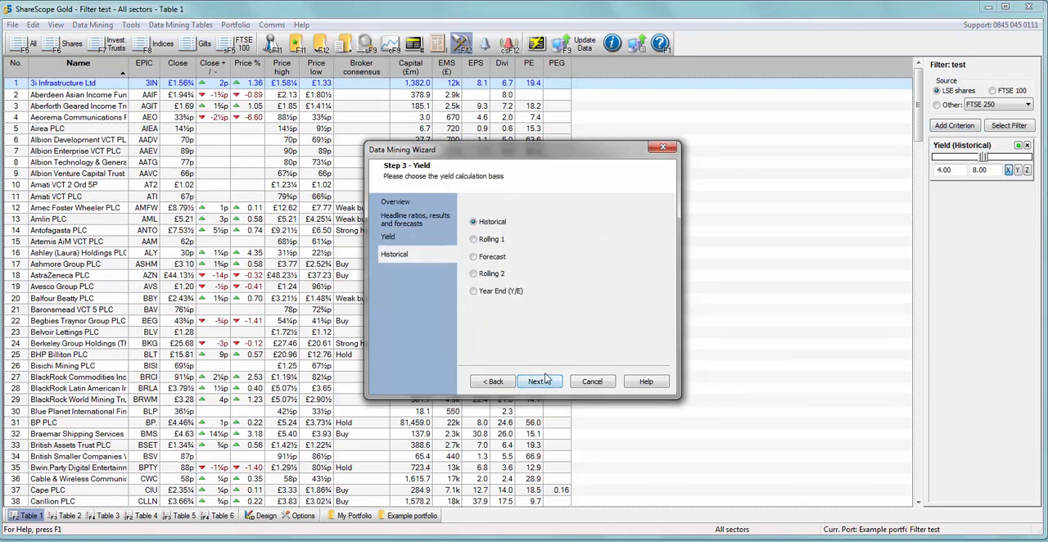
pyautogui.click(473, 256)
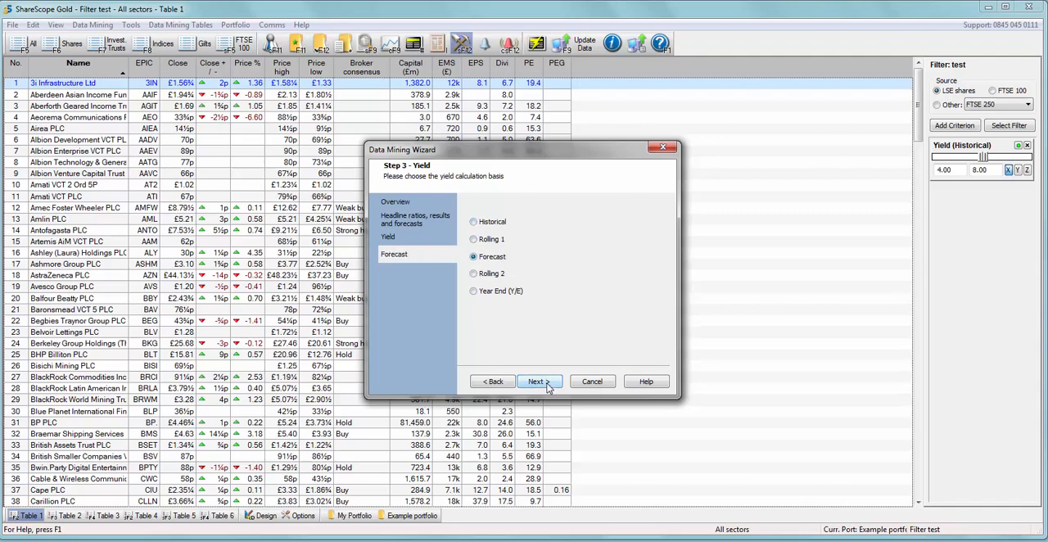
pyautogui.click(535, 381)
pyautogui.write('4')
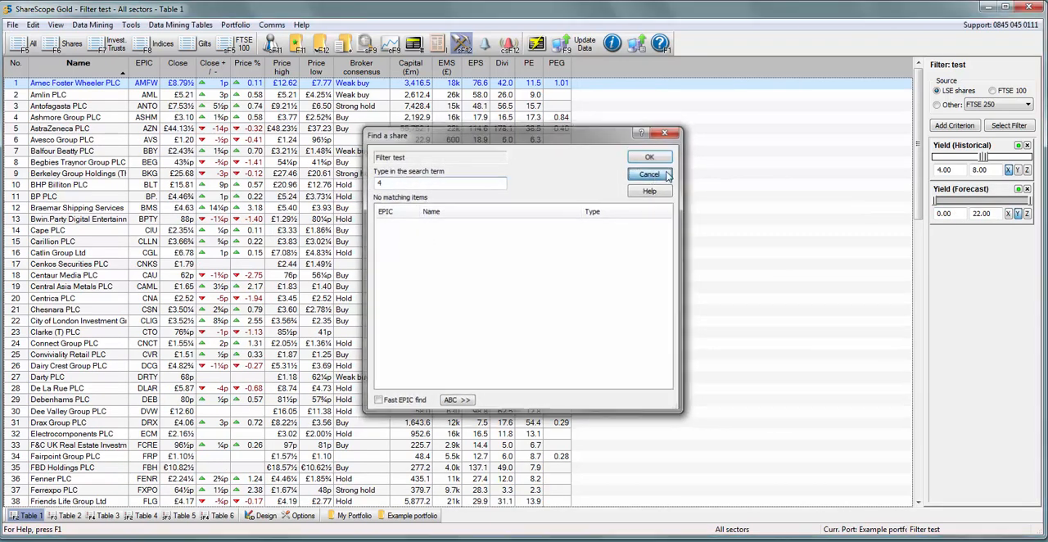
pyautogui.click(648, 173)
pyautogui.write('8')
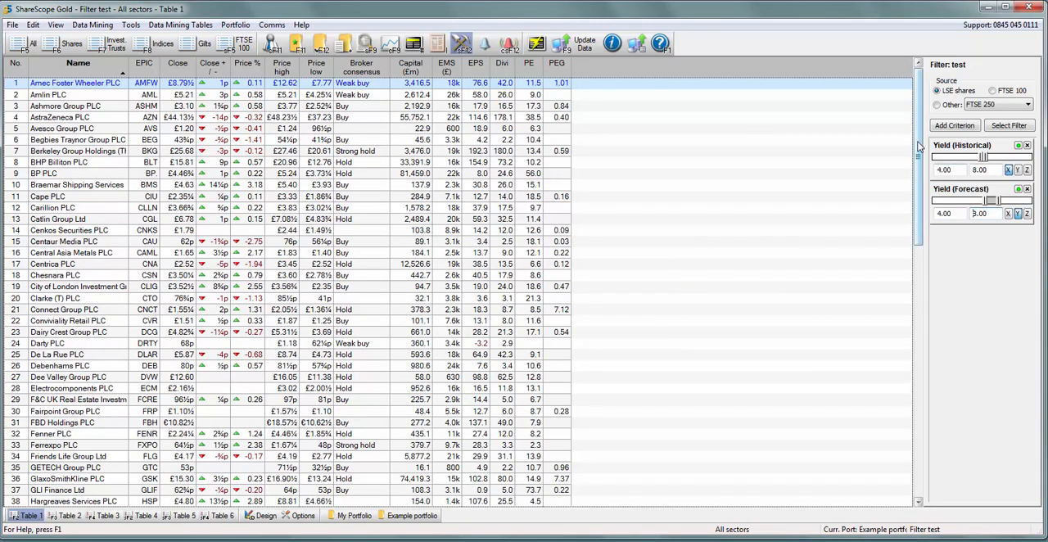
# Narrow the forecast yield criterion to the 4.00 to 8.00 range
pyautogui.scroll(-3)
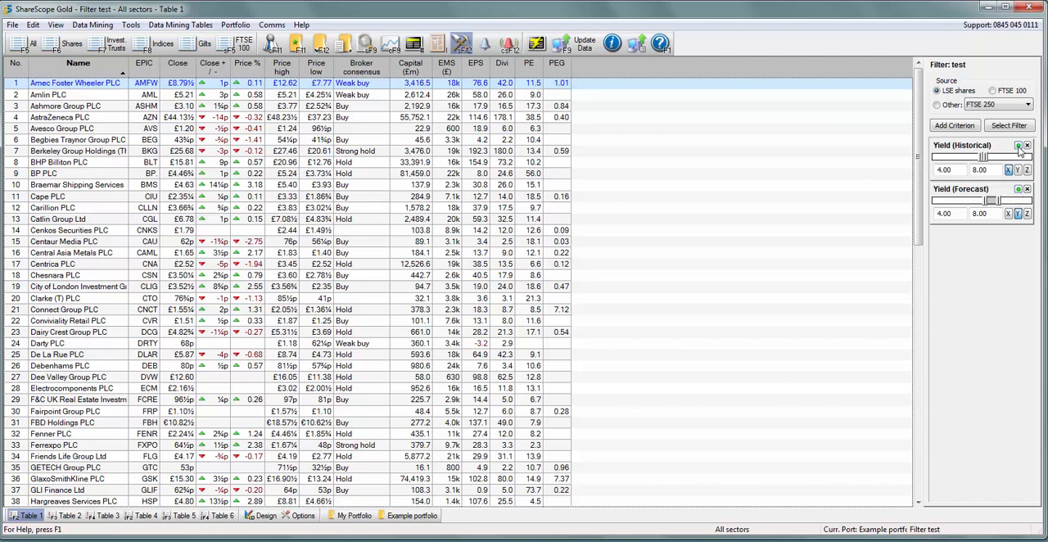
# Lock the 4 to 8 range on the Yield (Historical) criterion with its padlock
pyautogui.click(1018, 145)
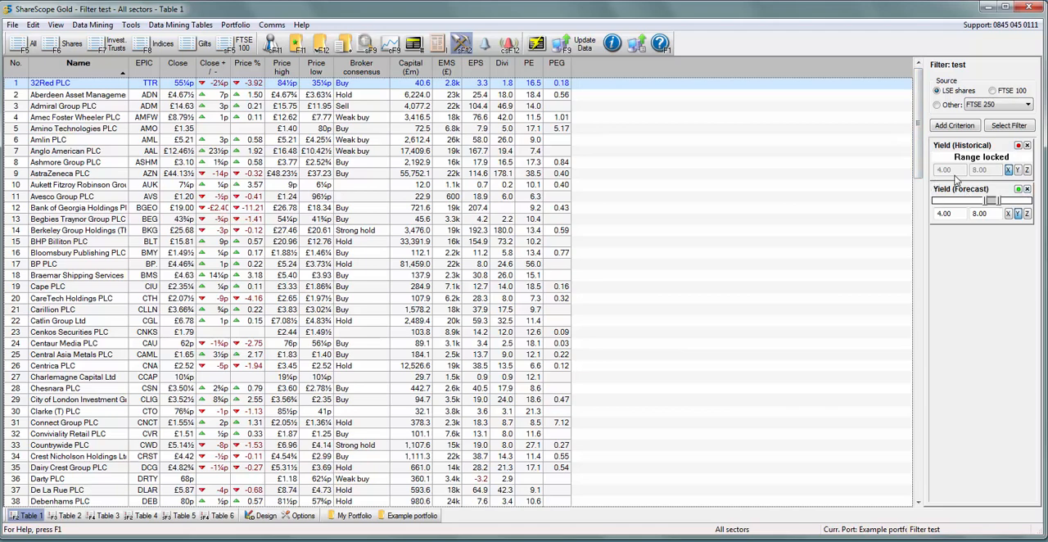
pyautogui.moveTo(1008, 160)
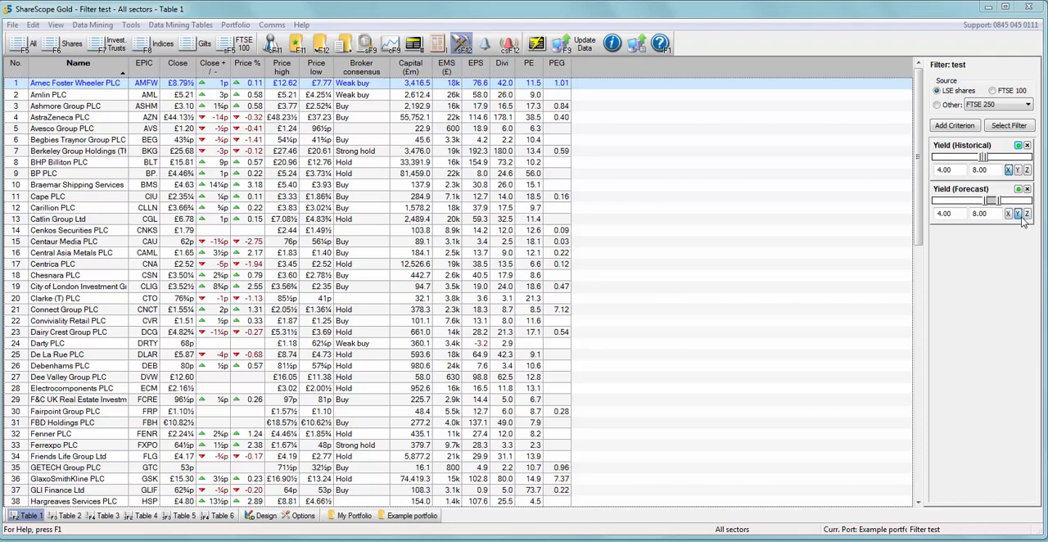
pyautogui.moveTo(1021, 225)
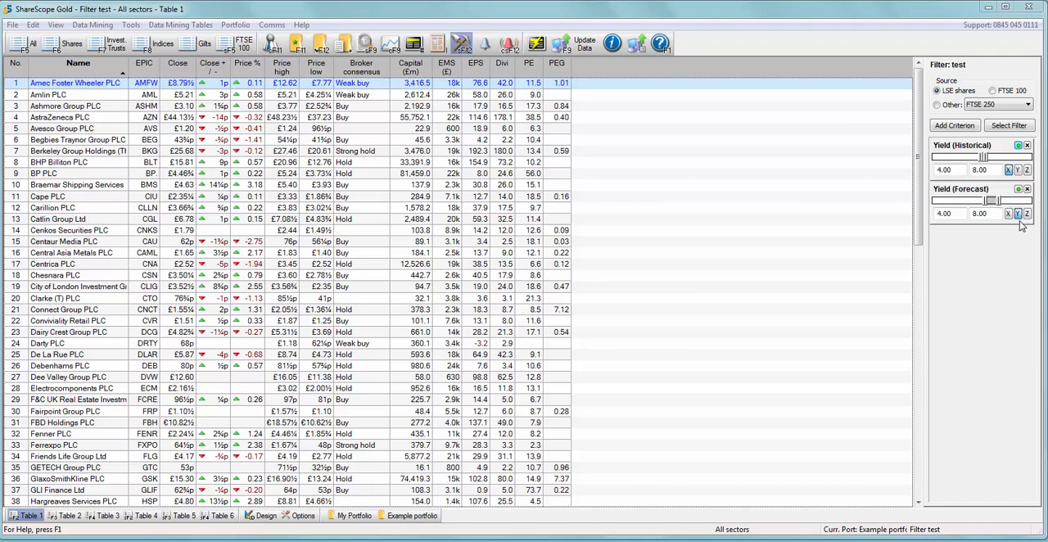
pyautogui.moveTo(684, 331)
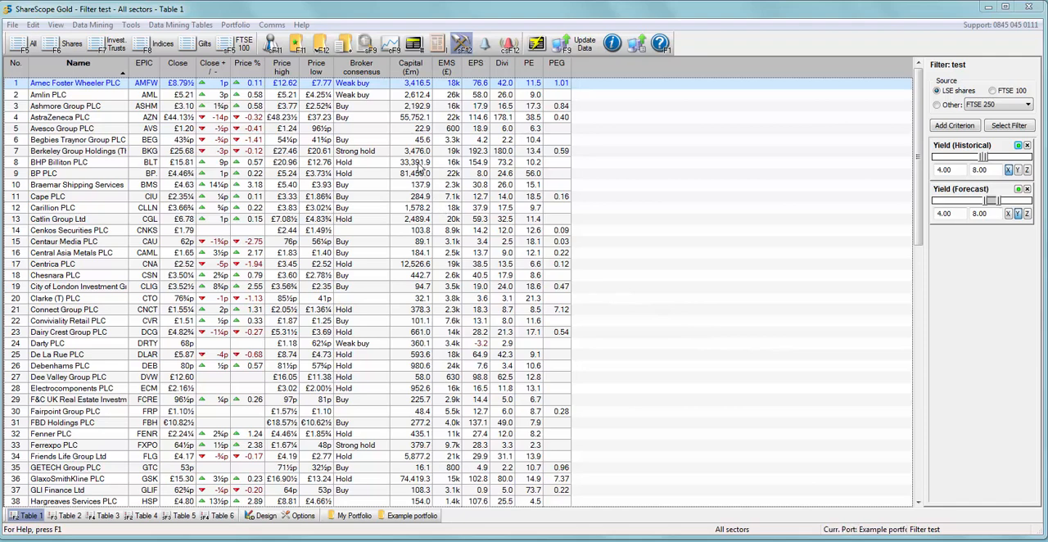
# Show a forecast-versus-historical yield graph from the share table's context menu
pyautogui.rightClick(418, 160)
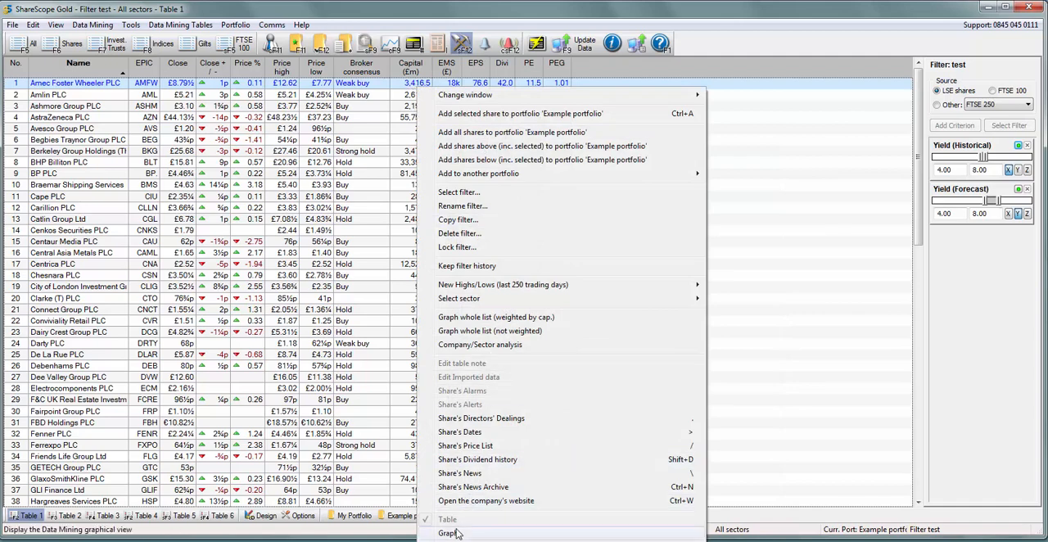
pyautogui.click(449, 533)
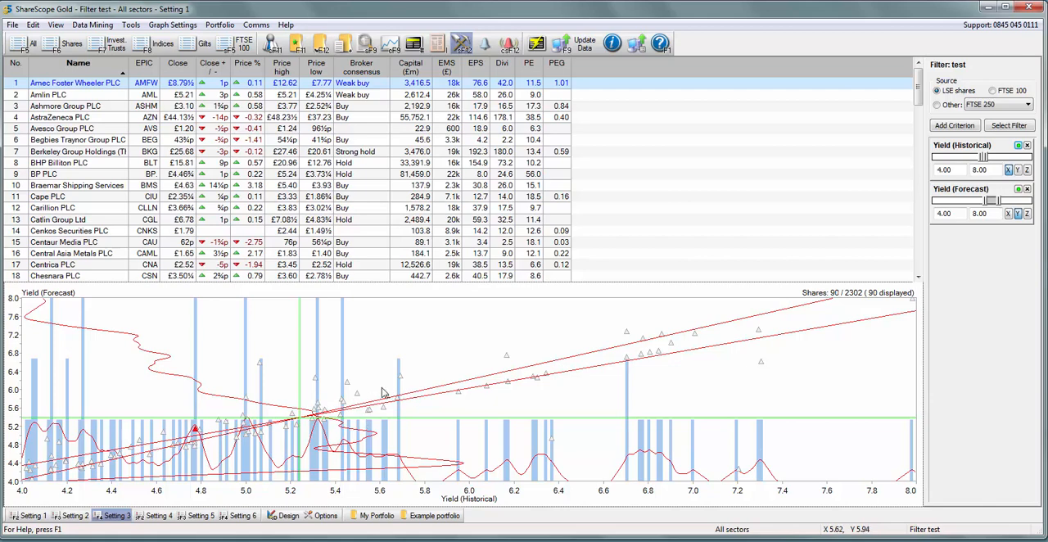
pyautogui.moveTo(391, 343)
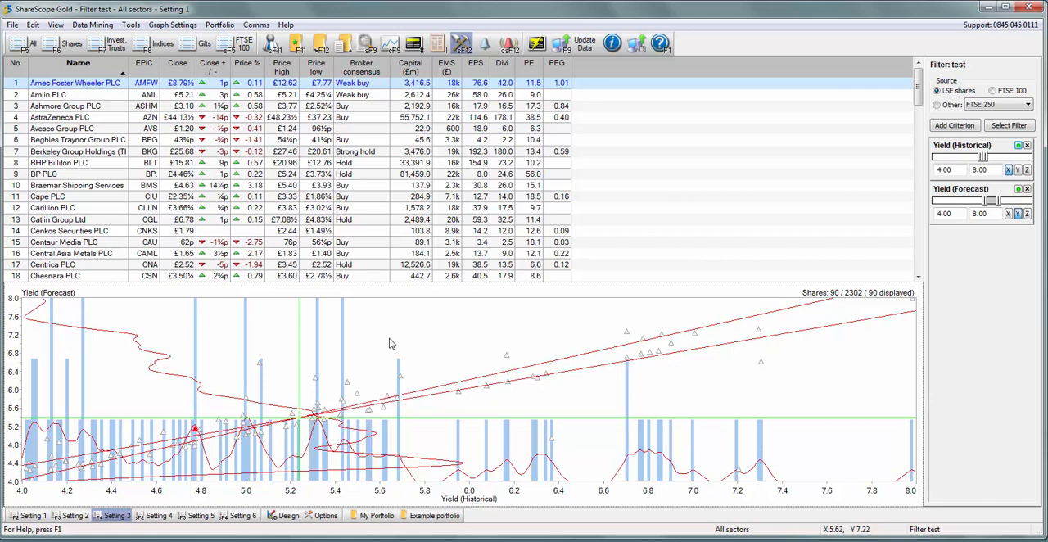
pyautogui.moveTo(379, 334)
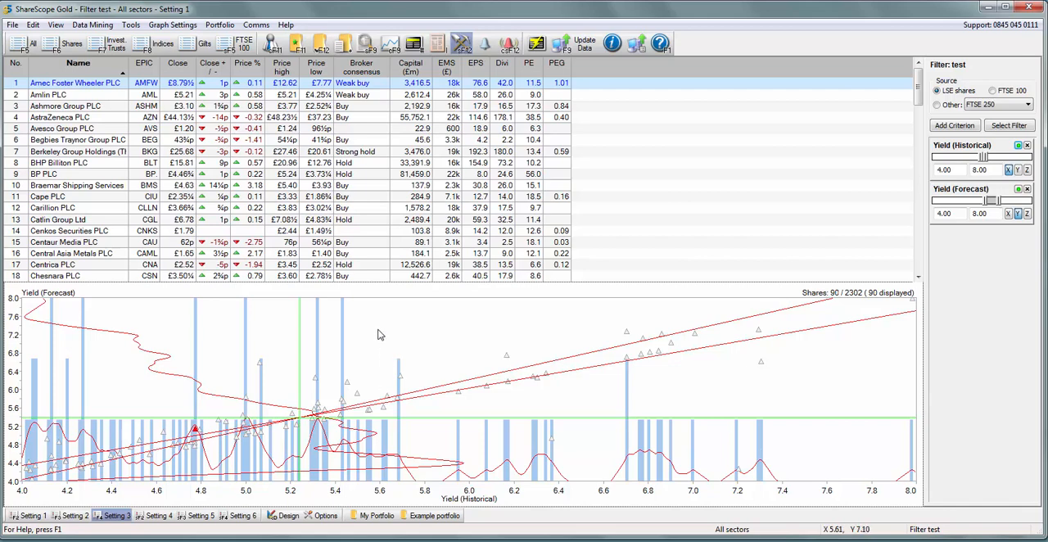
pyautogui.moveTo(379, 311)
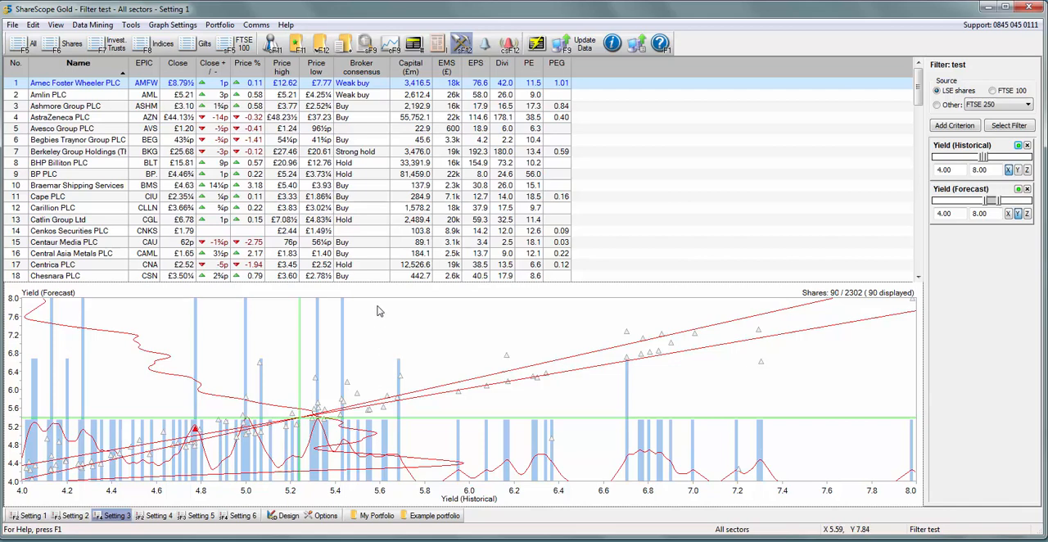
# Open the yield graph's context menu of display options
pyautogui.rightClick(380, 311)
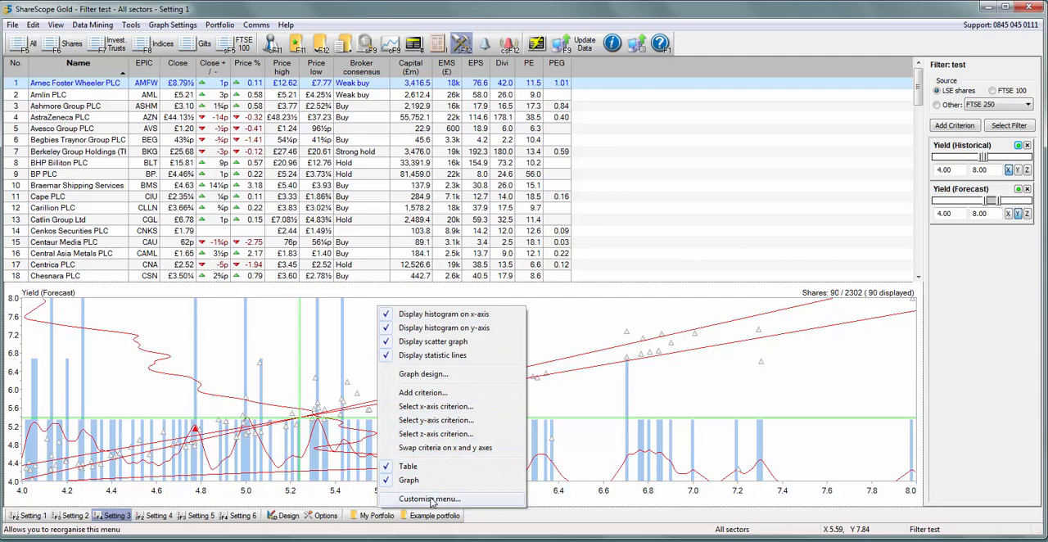
pyautogui.moveTo(422, 373)
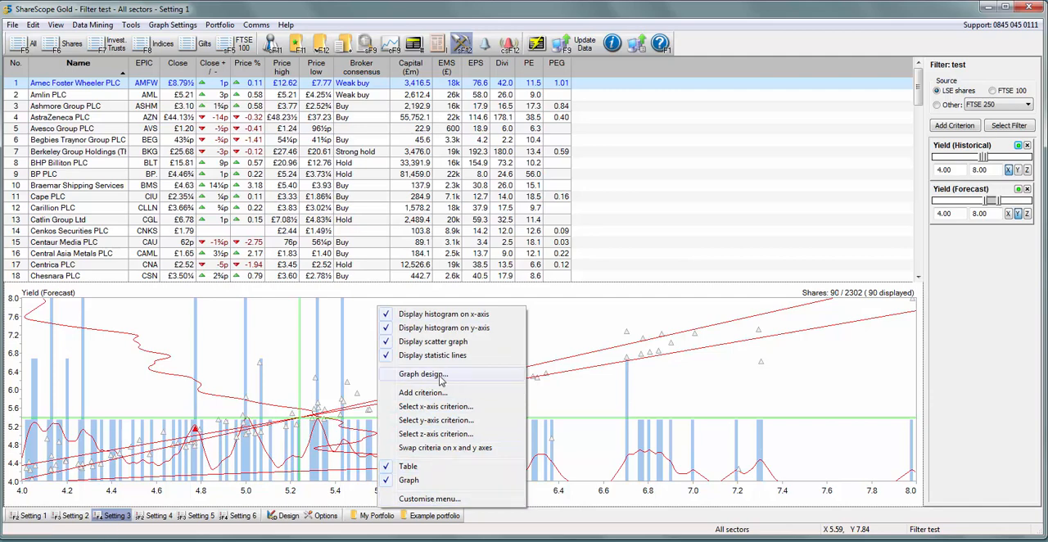
# Turn off histograms and statistic lines in Graph design so only scatter points remain
pyautogui.click(422, 373)
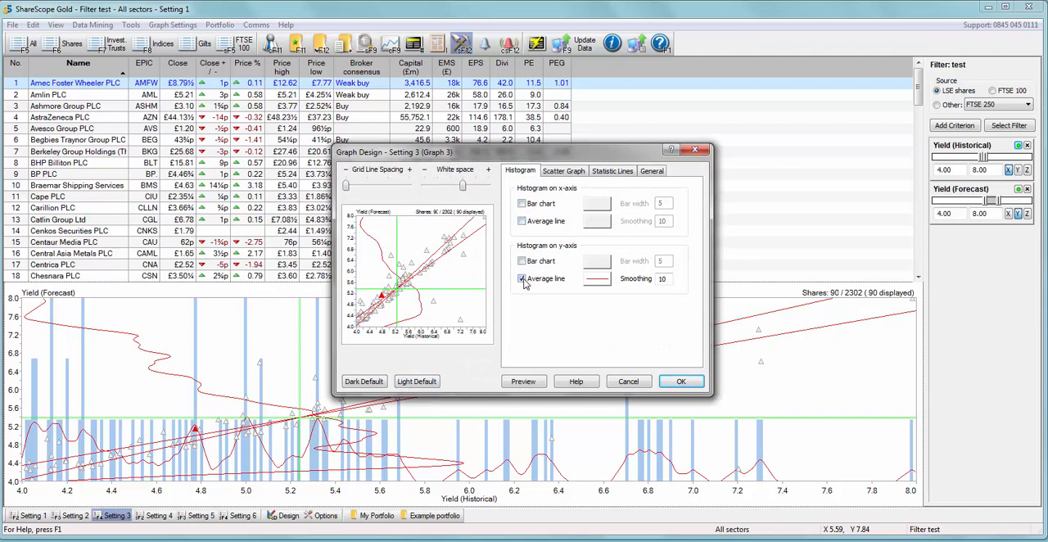
pyautogui.click(563, 170)
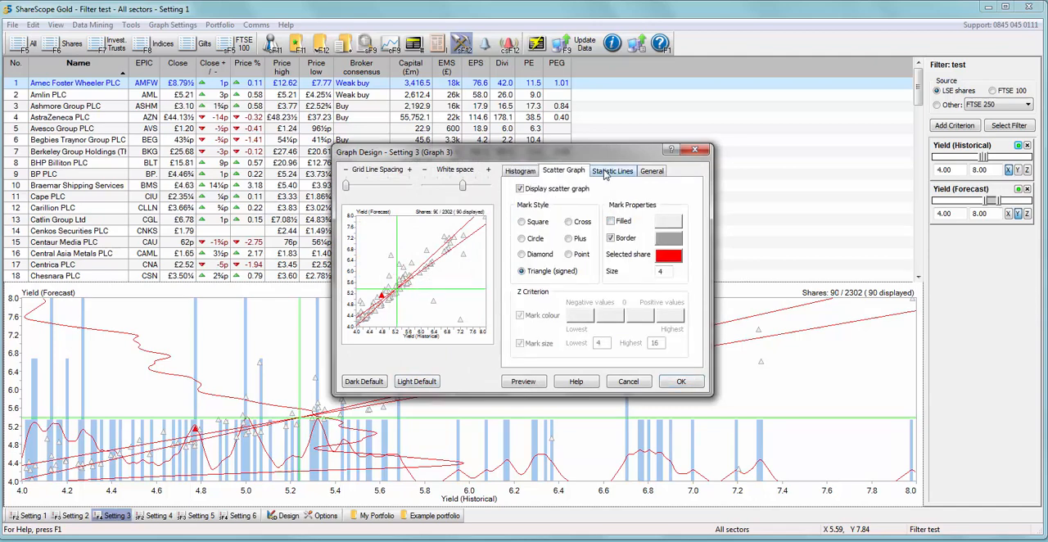
pyautogui.click(612, 171)
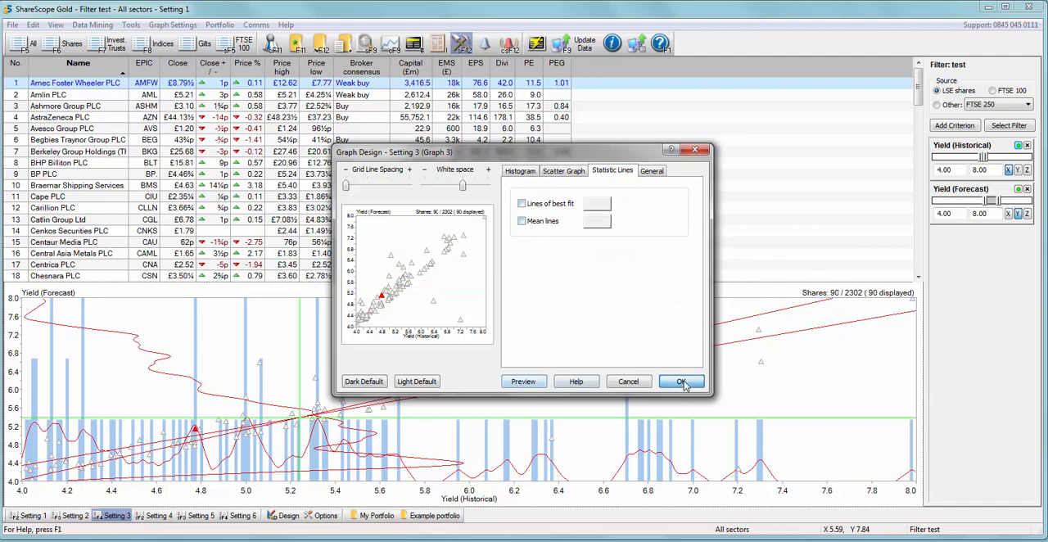
pyautogui.click(681, 382)
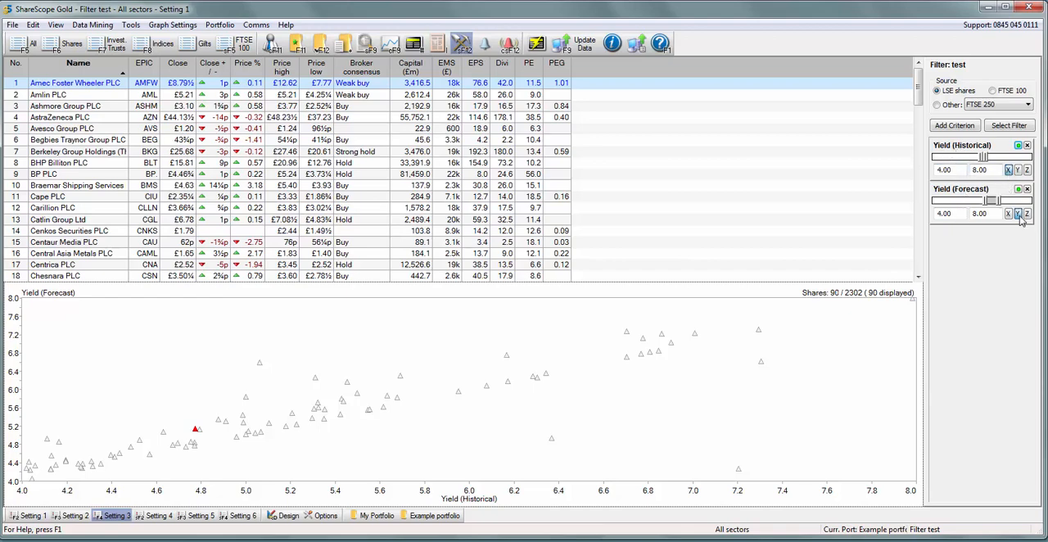
pyautogui.moveTo(464, 505)
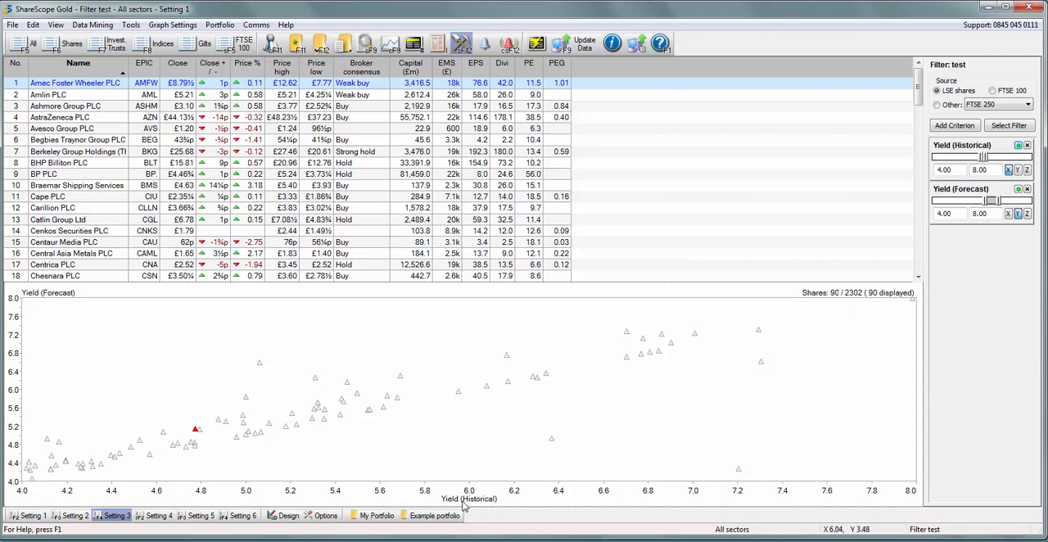
pyautogui.moveTo(462, 504)
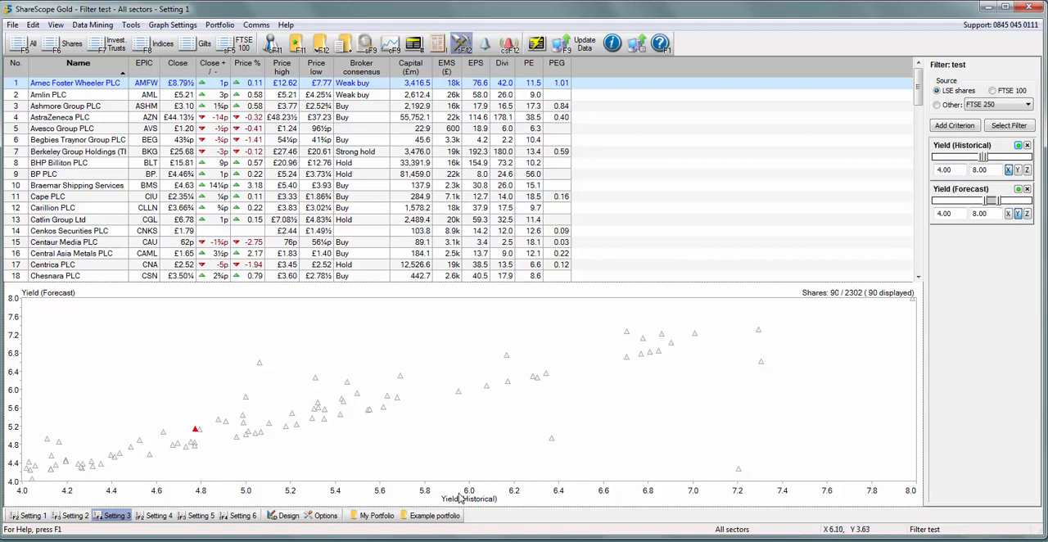
pyautogui.moveTo(701, 511)
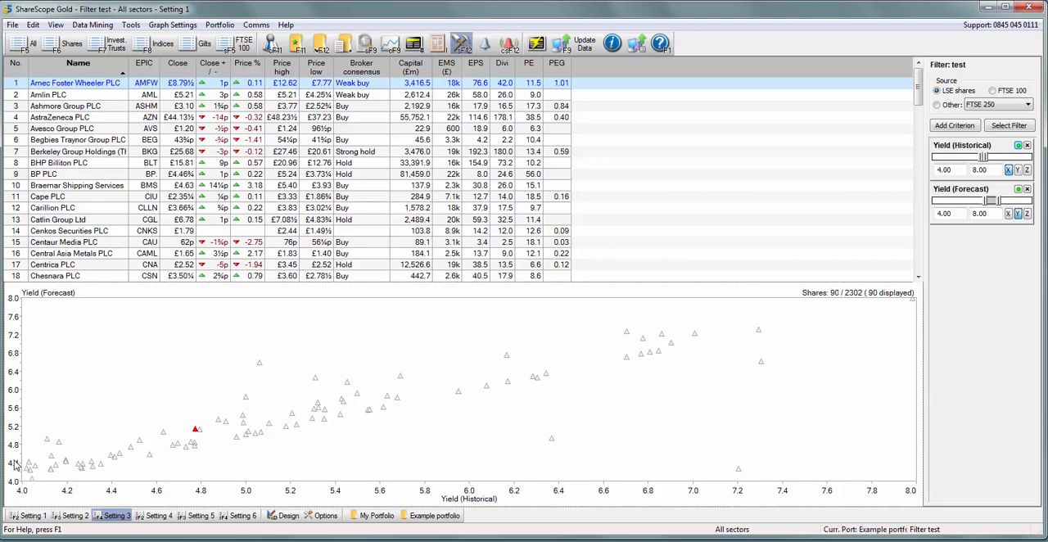
pyautogui.moveTo(180, 447)
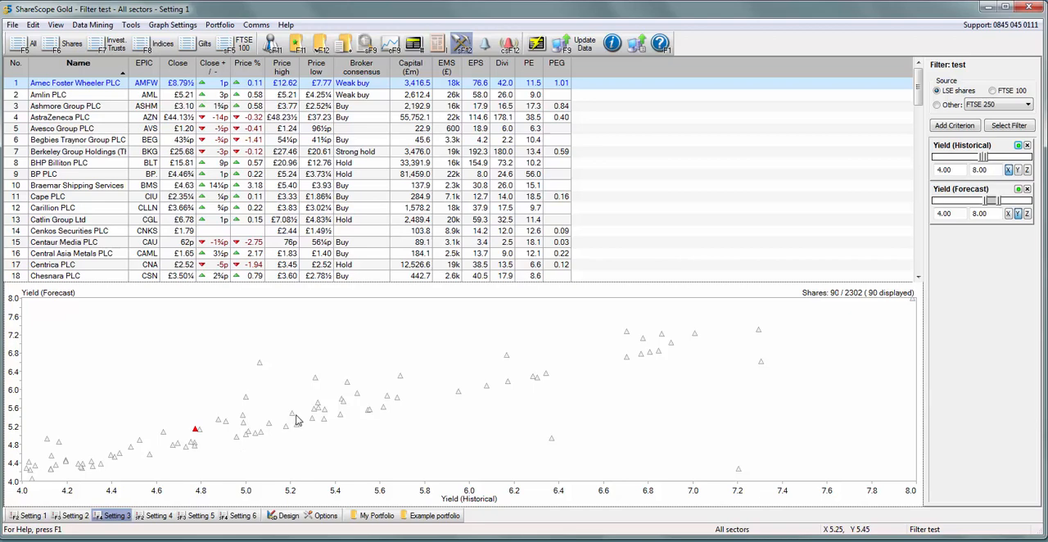
pyautogui.moveTo(294, 419)
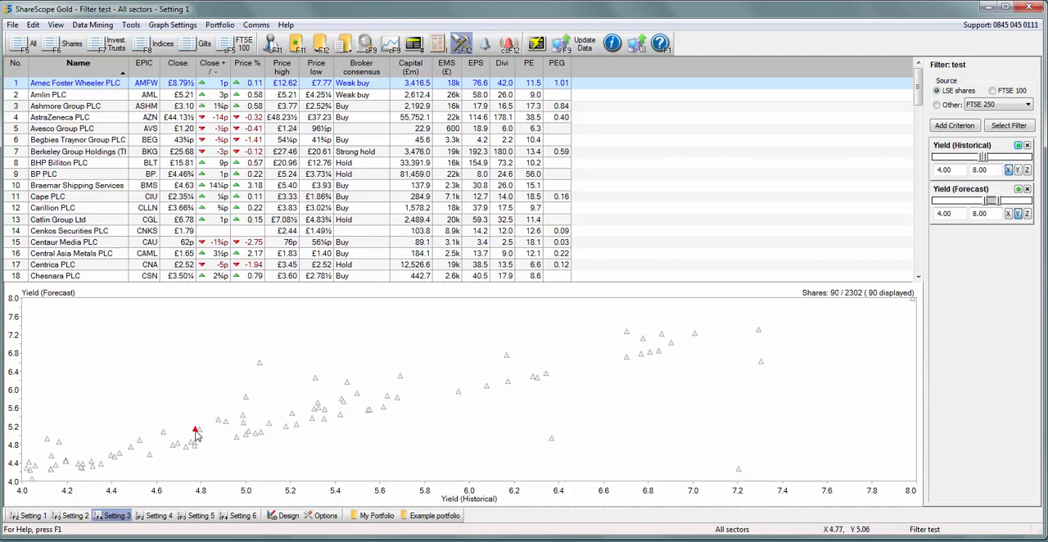
pyautogui.moveTo(461, 396)
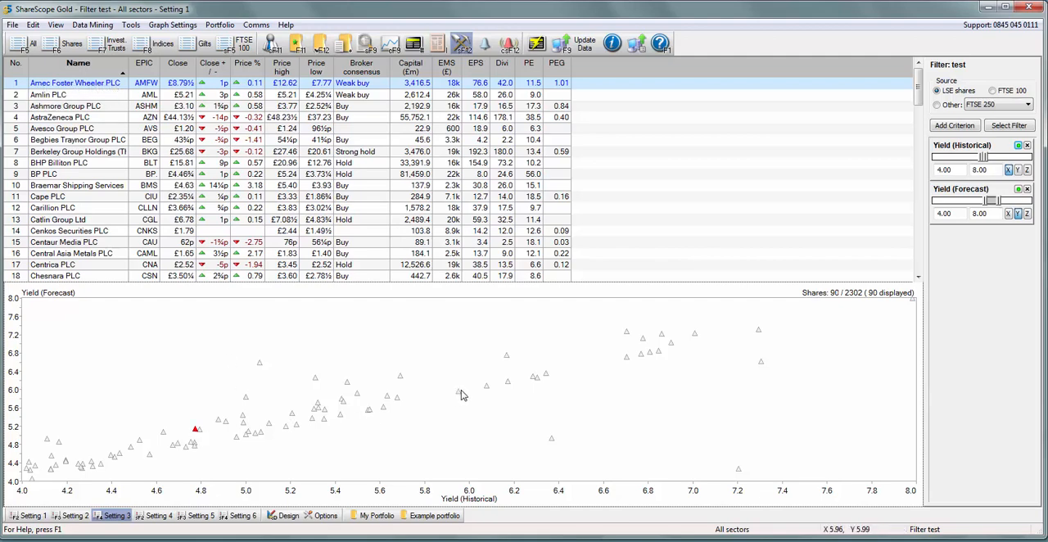
# Select Cenkos Securities PLC from its high-yield point on the scatter graph
pyautogui.click(69, 229)
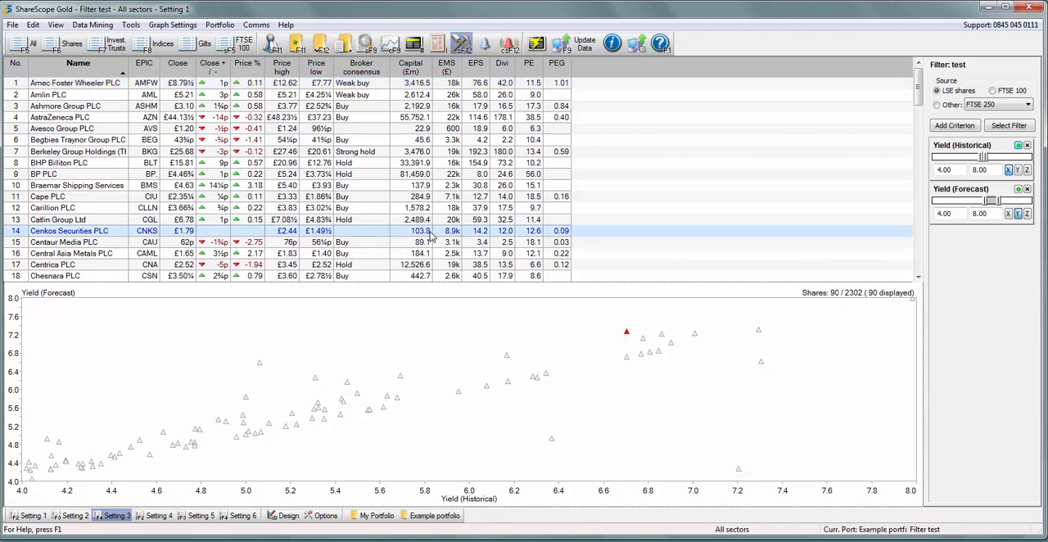
pyautogui.moveTo(628, 335)
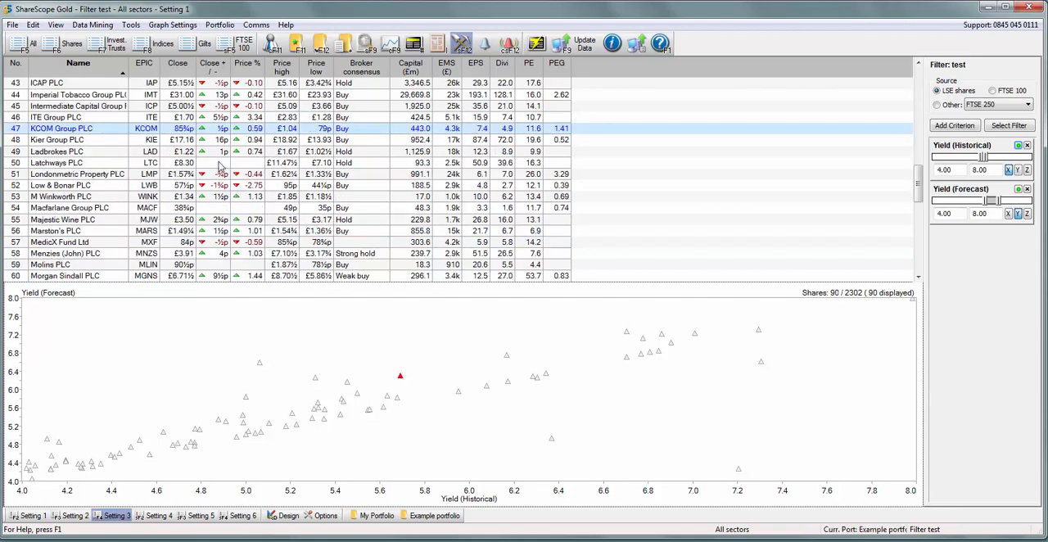
pyautogui.moveTo(236, 167)
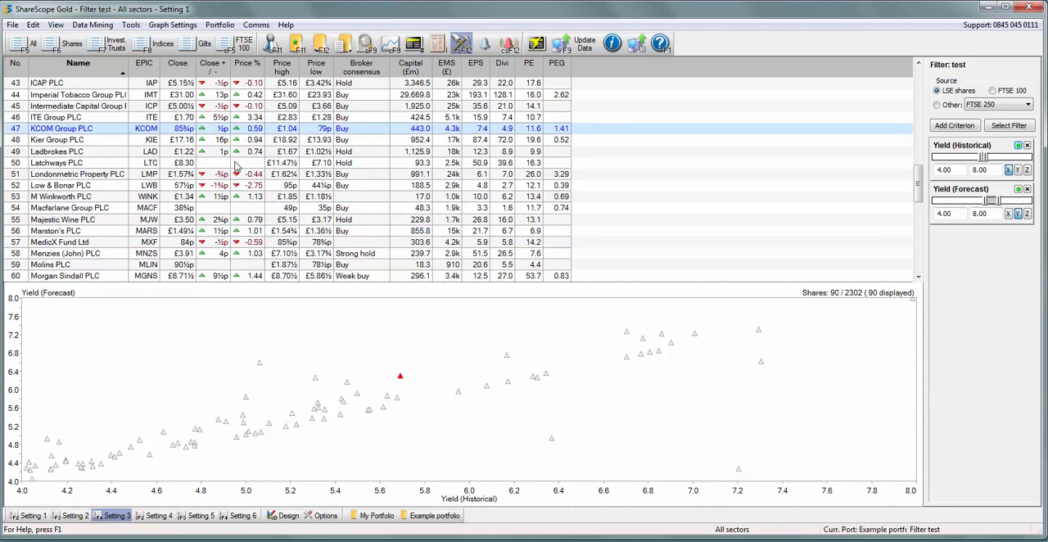
pyautogui.moveTo(298, 385)
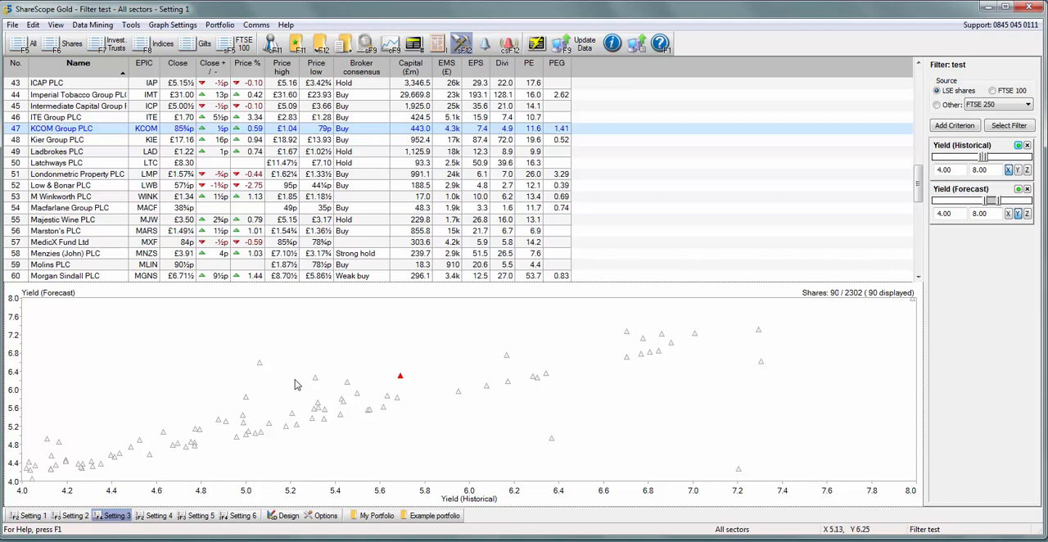
pyautogui.moveTo(220, 365)
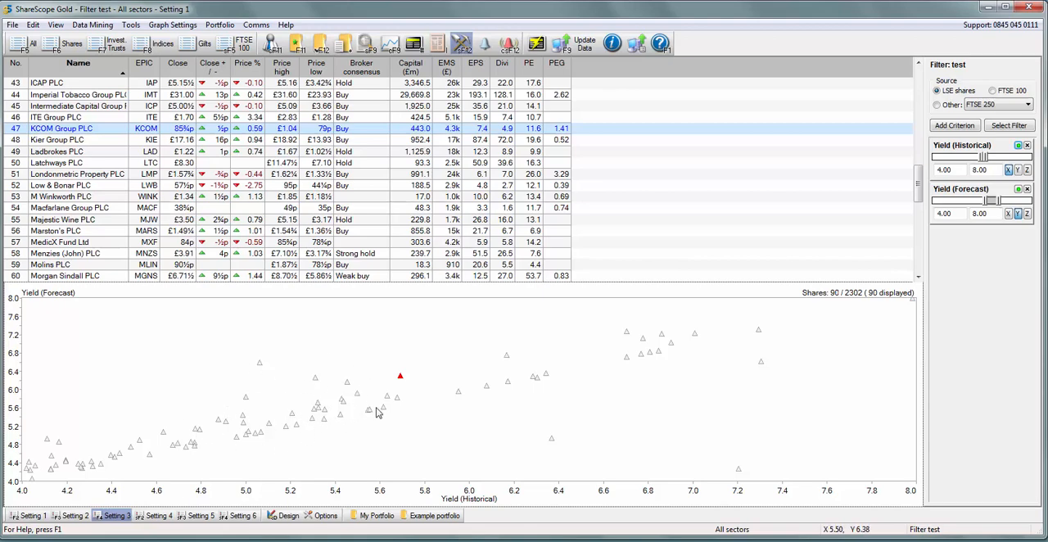
pyautogui.moveTo(409, 415)
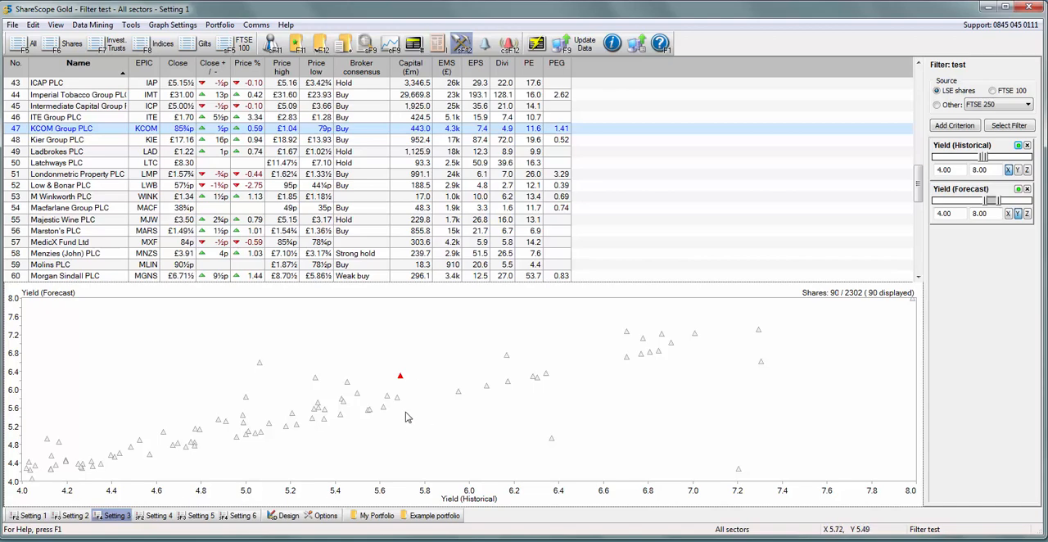
pyautogui.moveTo(407, 416)
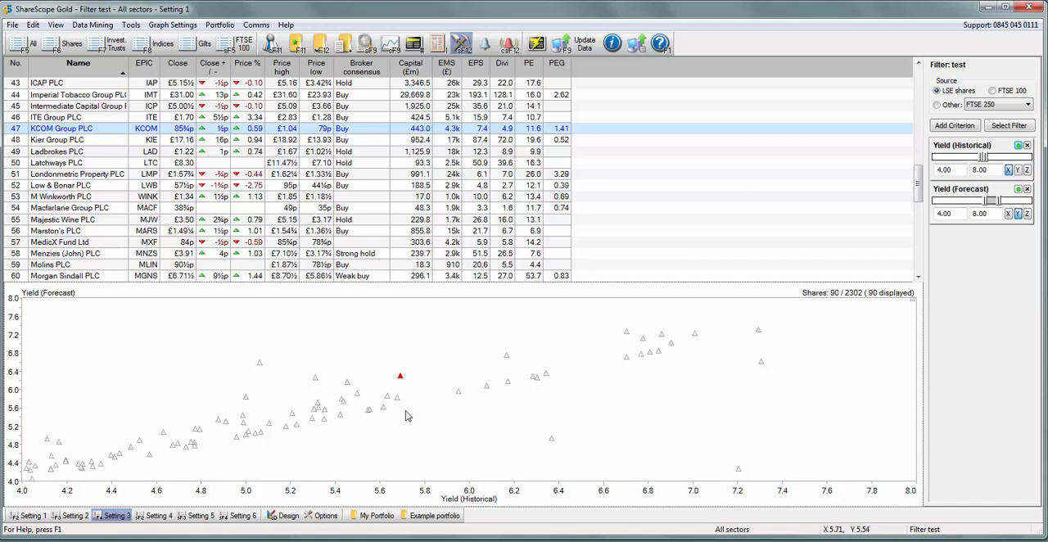
pyautogui.moveTo(435, 409)
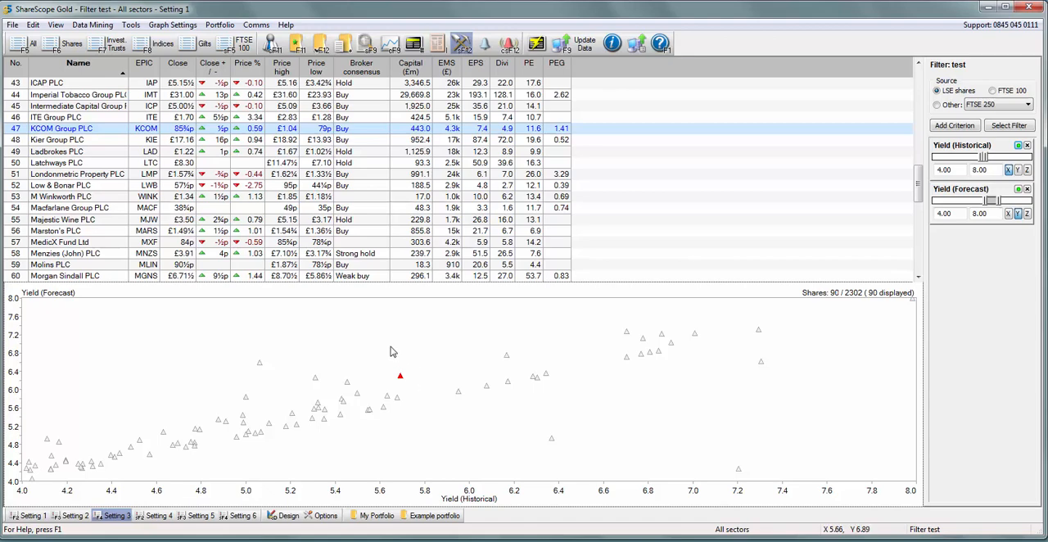
pyautogui.moveTo(353, 324)
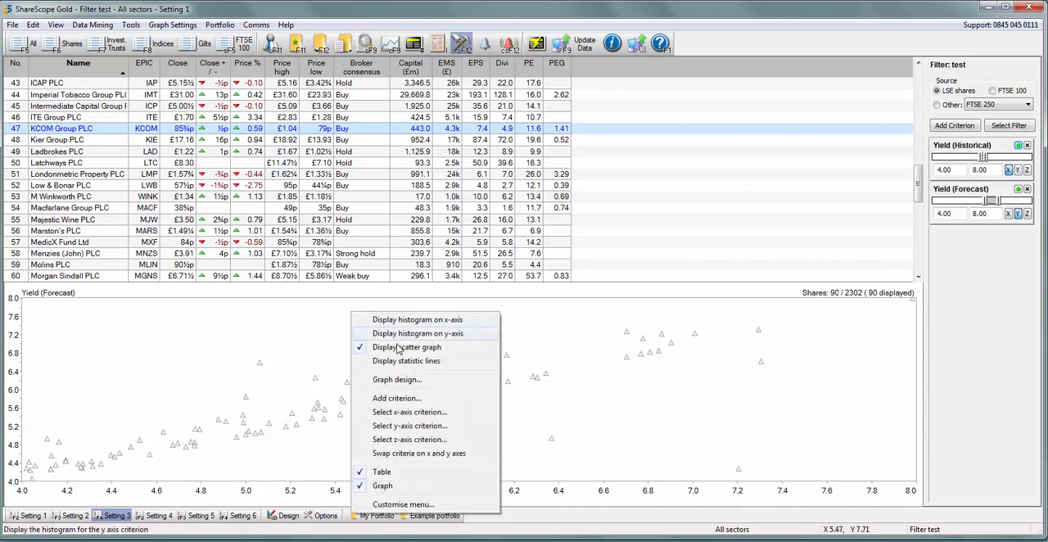
pyautogui.moveTo(407, 384)
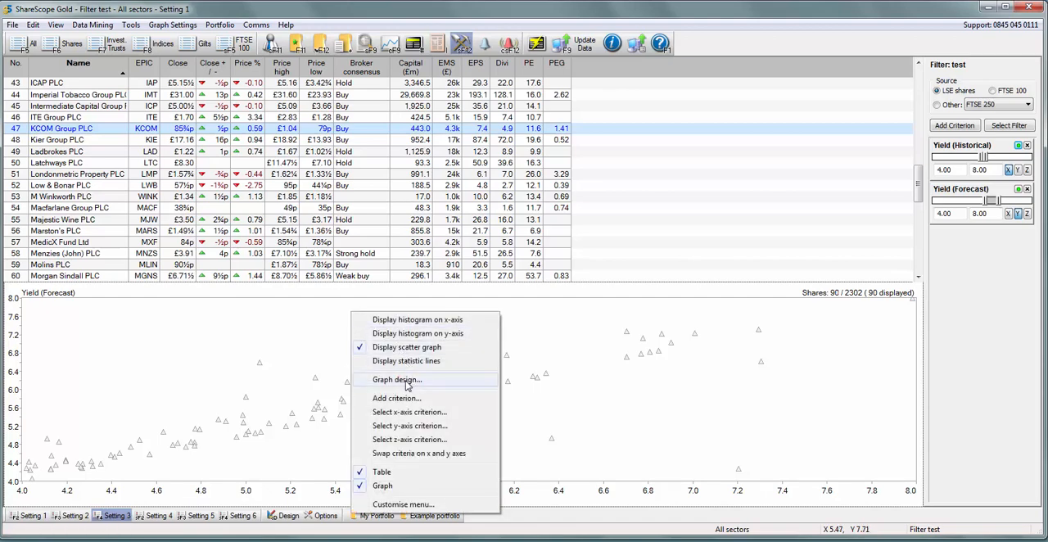
pyautogui.moveTo(393, 383)
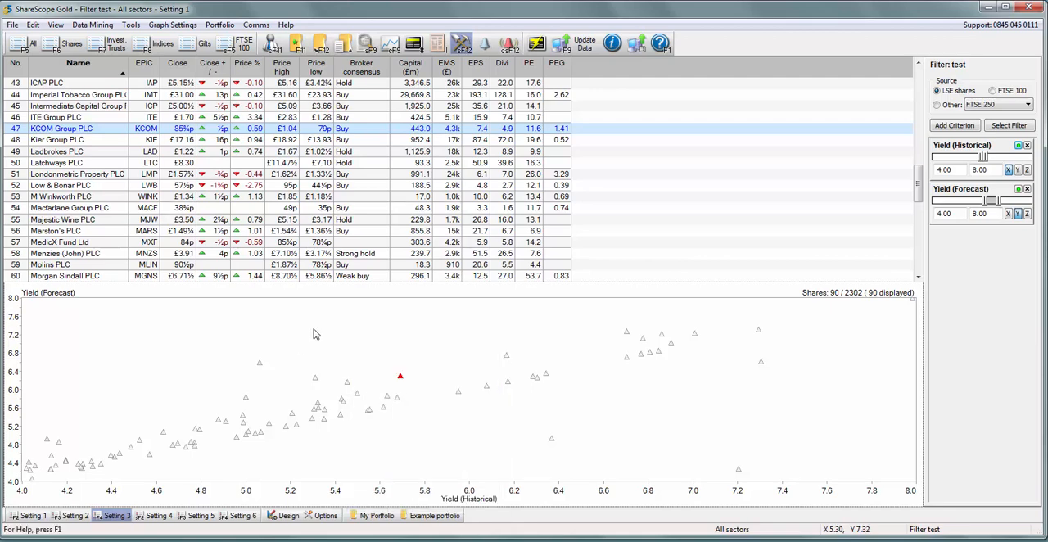
pyautogui.moveTo(383, 314)
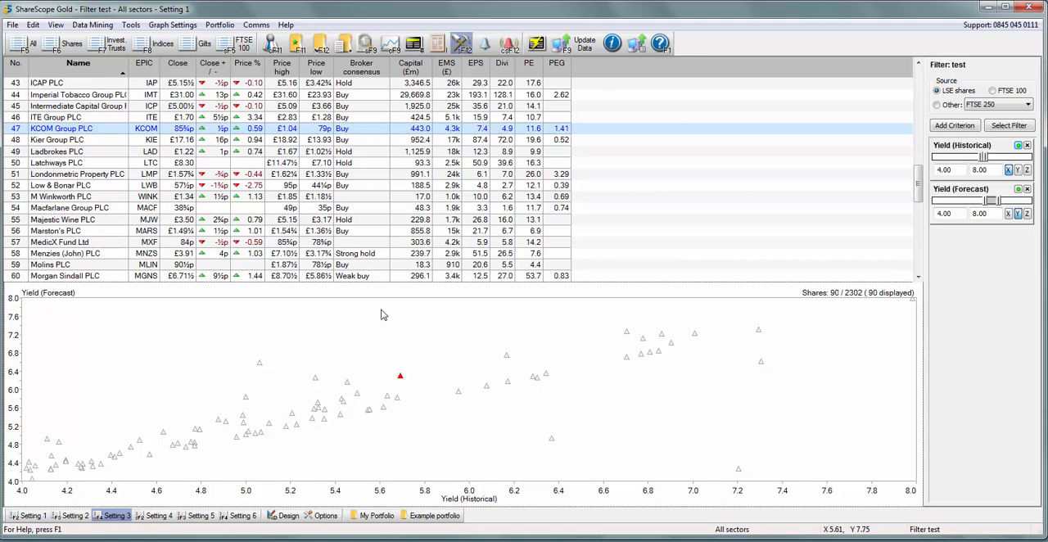
pyautogui.moveTo(373, 308)
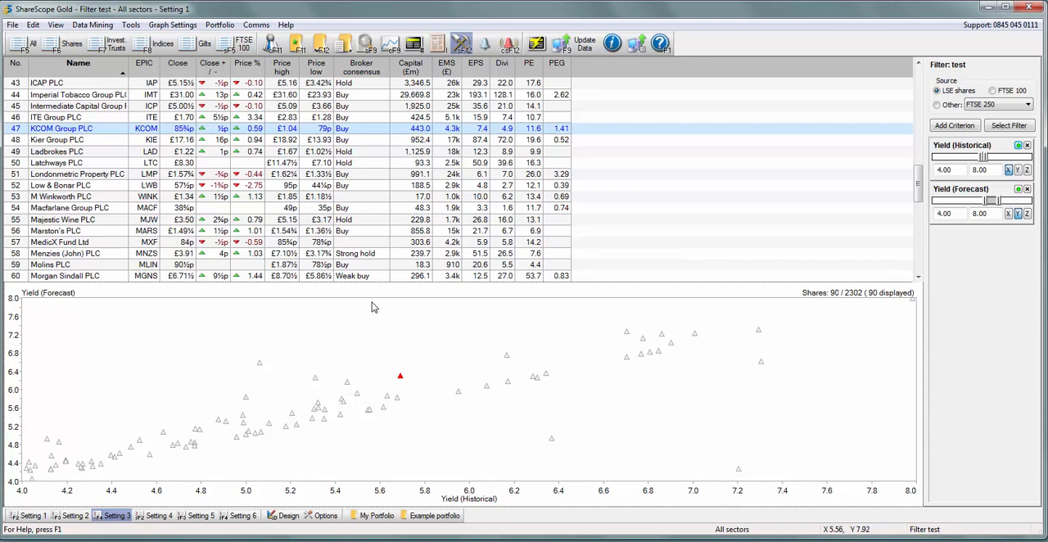
# Bring up the graph's view options to hide the yield scatter graph
pyautogui.rightClick(373, 308)
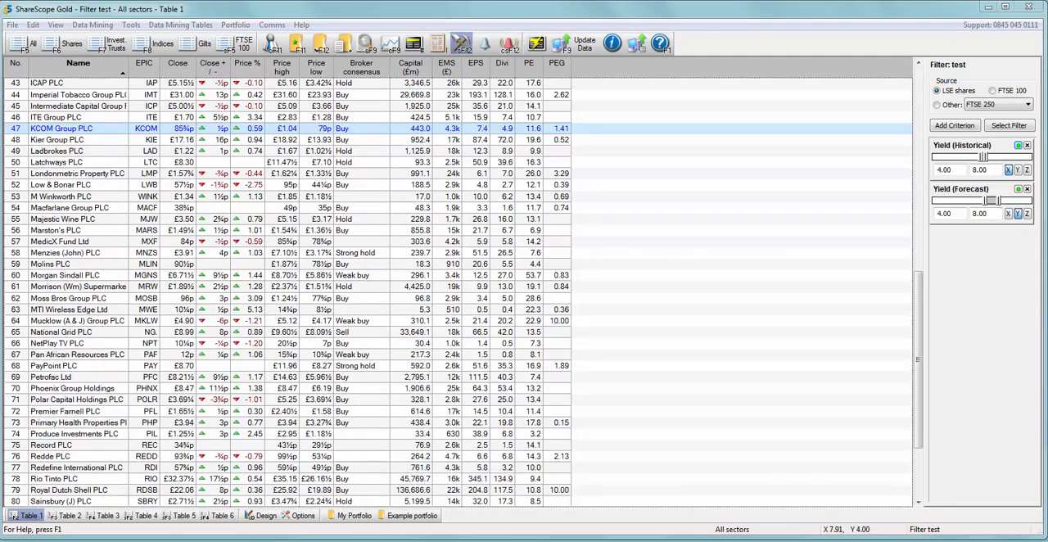
pyautogui.moveTo(938, 242)
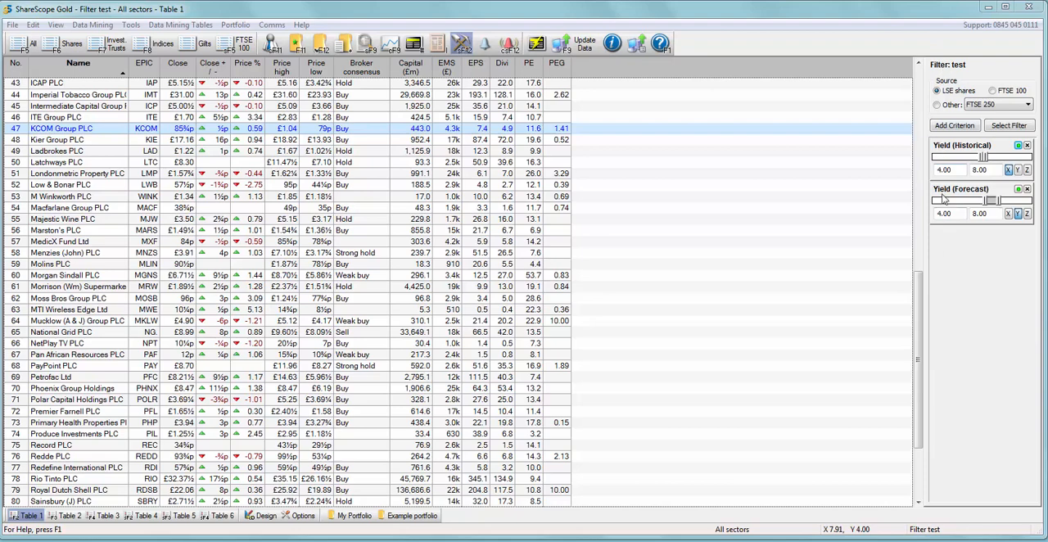
pyautogui.moveTo(939, 232)
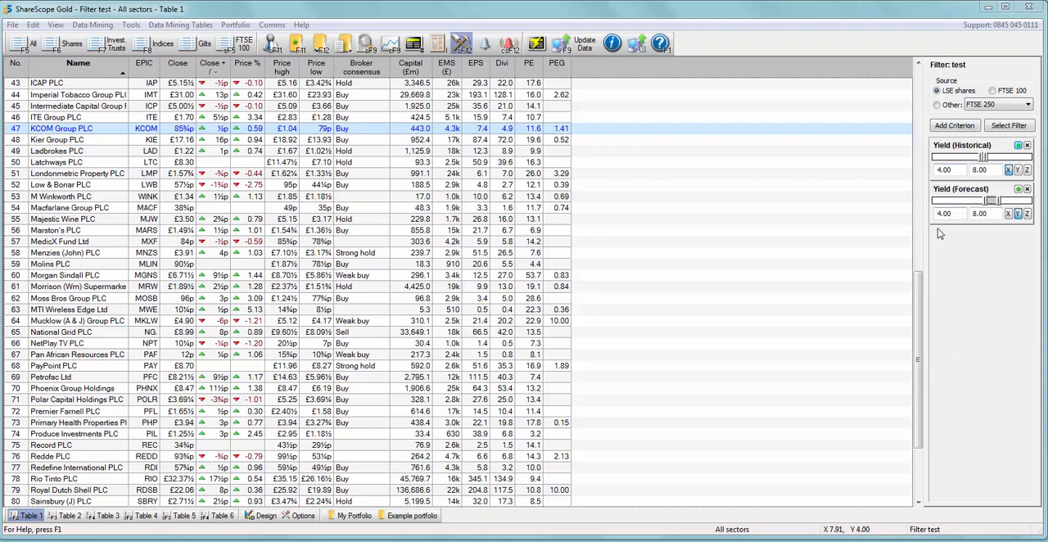
# Show the context menu of actions for the test filter
pyautogui.rightClick(940, 237)
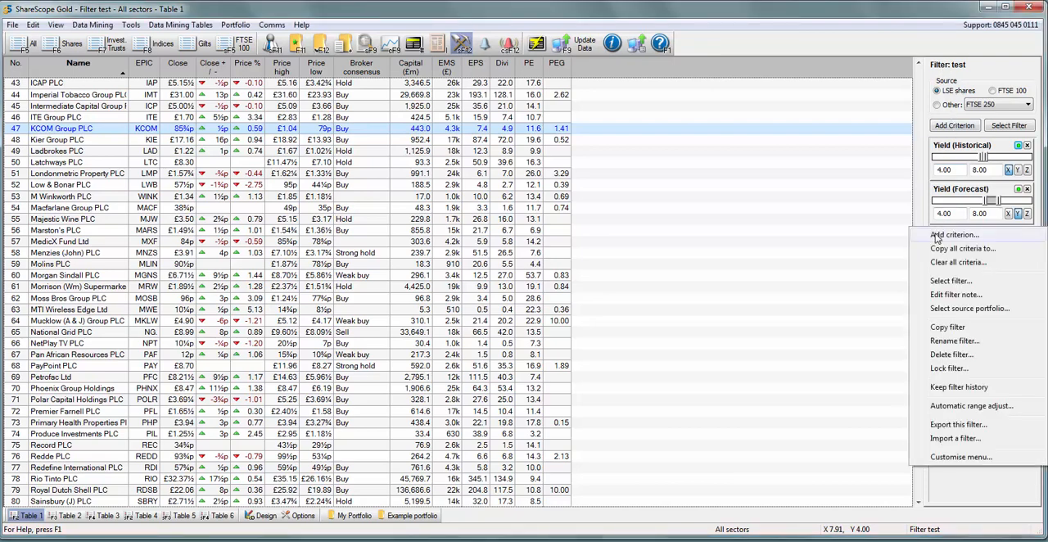
pyautogui.moveTo(953, 328)
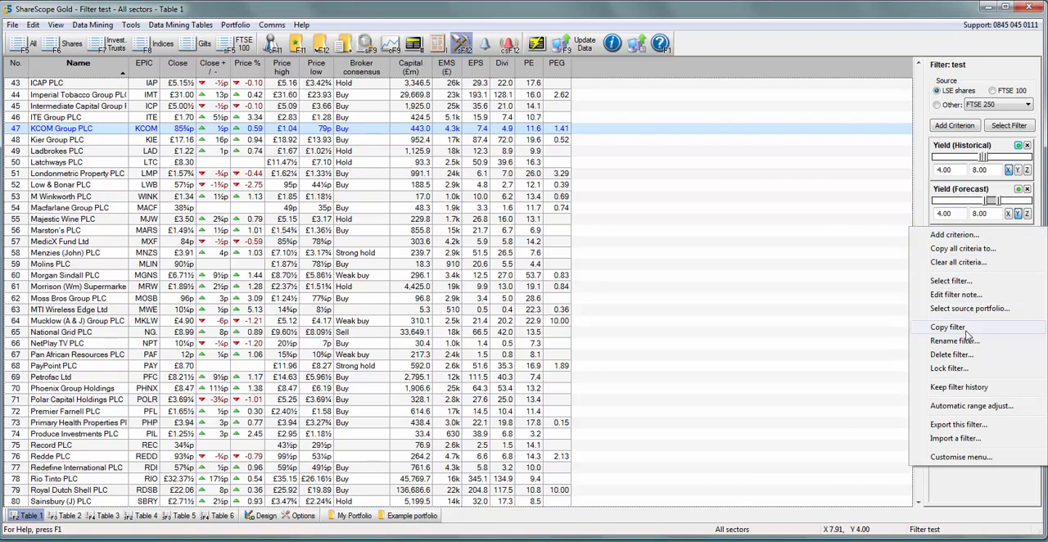
pyautogui.moveTo(959, 333)
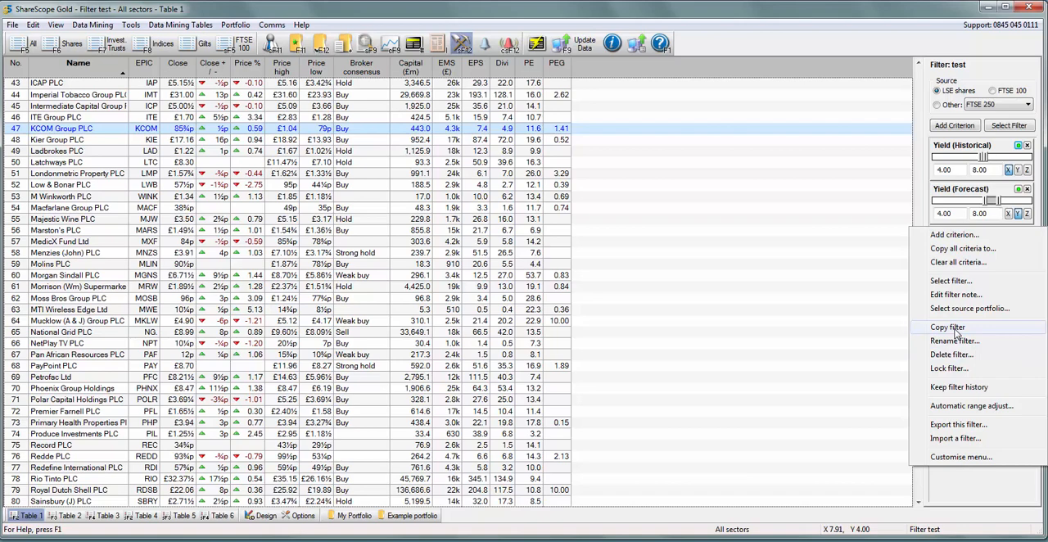
pyautogui.moveTo(949, 356)
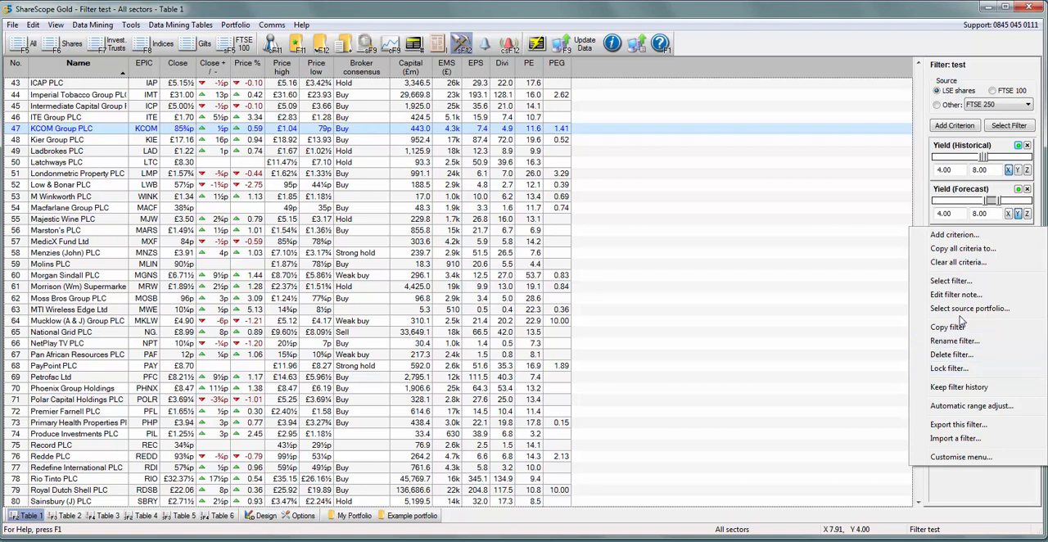
pyautogui.moveTo(956, 295)
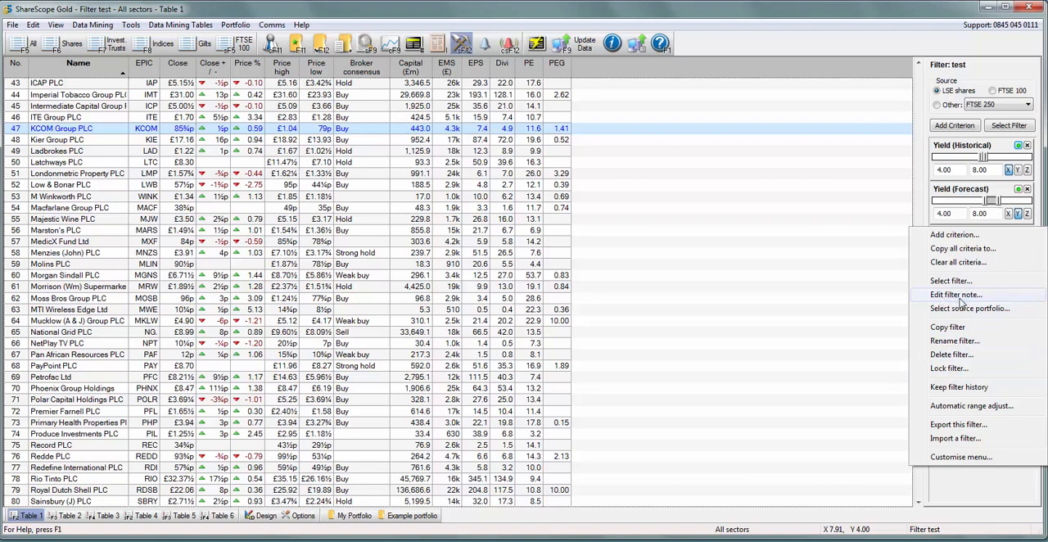
# Add the filter note 'This is a test' to the test filter and confirm it
pyautogui.click(954, 294)
pyautogui.write('This is a ts')
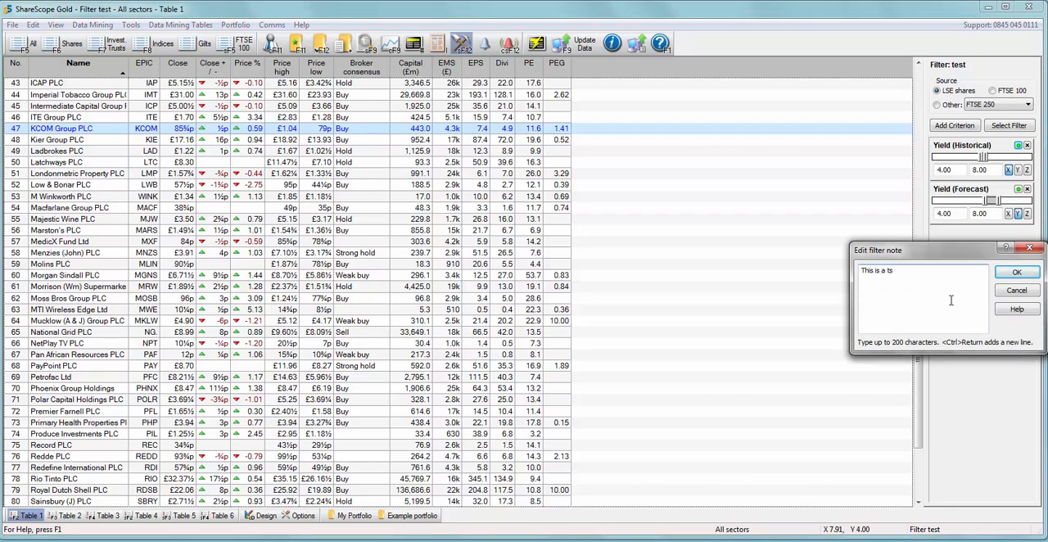
pyautogui.write('test')
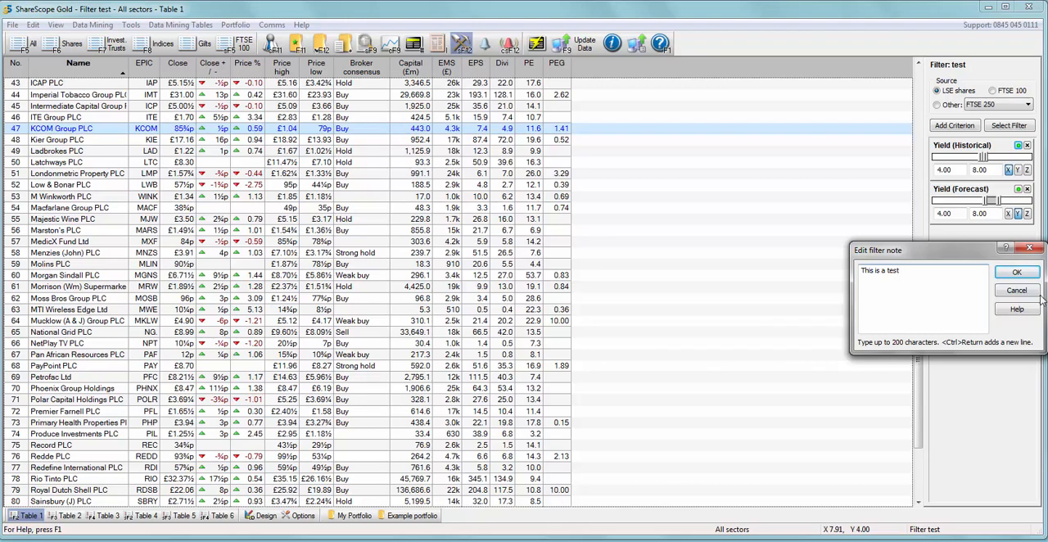
pyautogui.click(1017, 271)
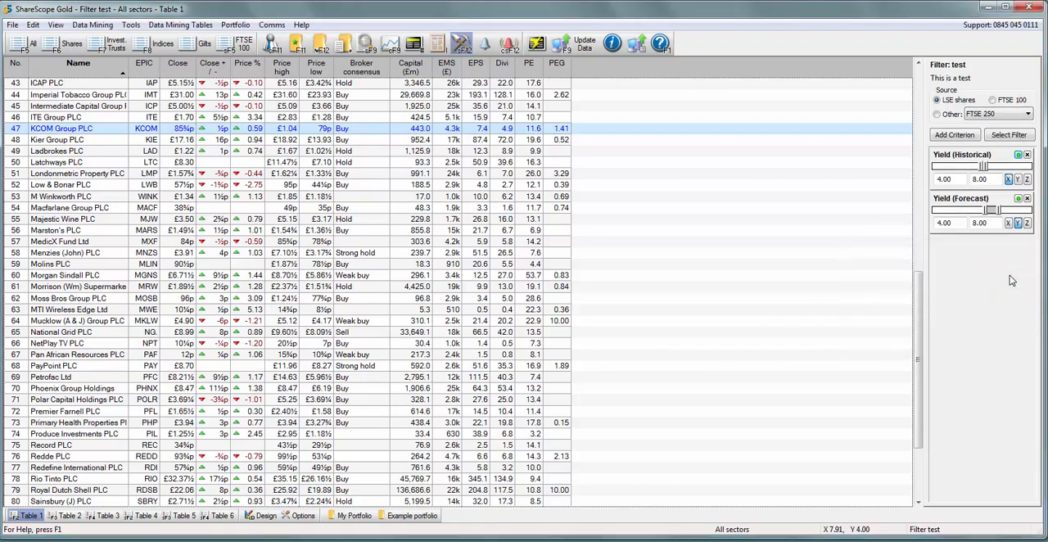